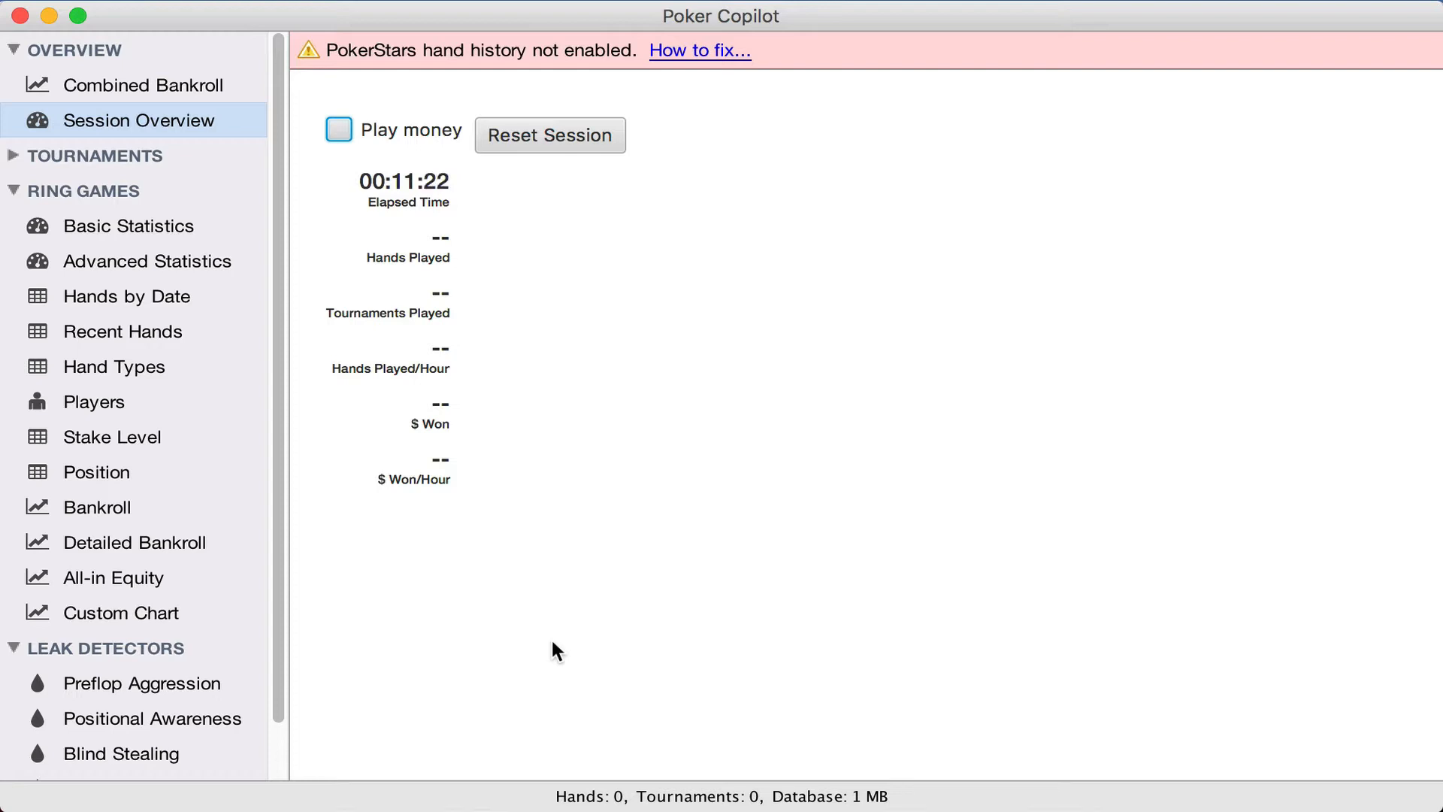
pyautogui.moveTo(697, 120)
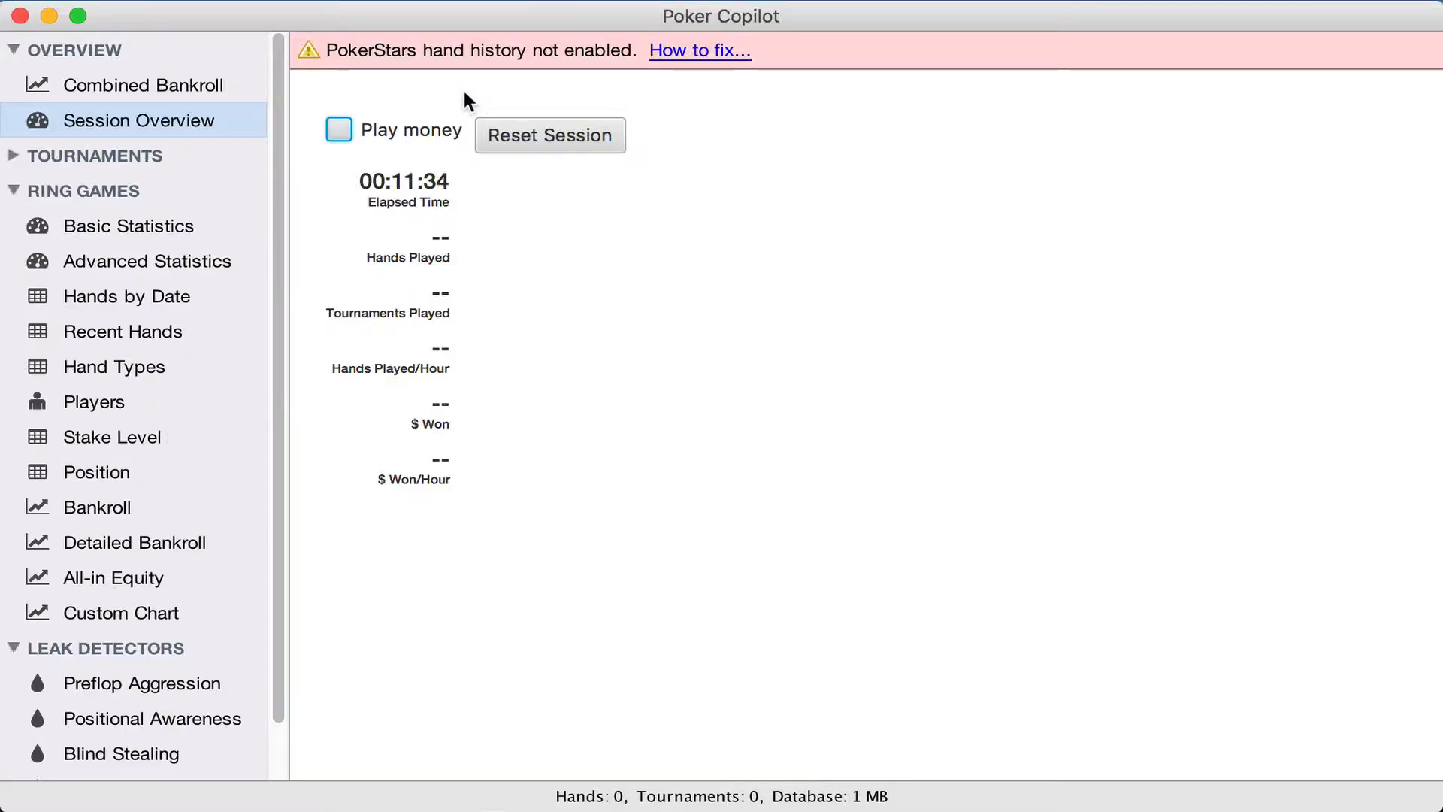
pyautogui.moveTo(561, 243)
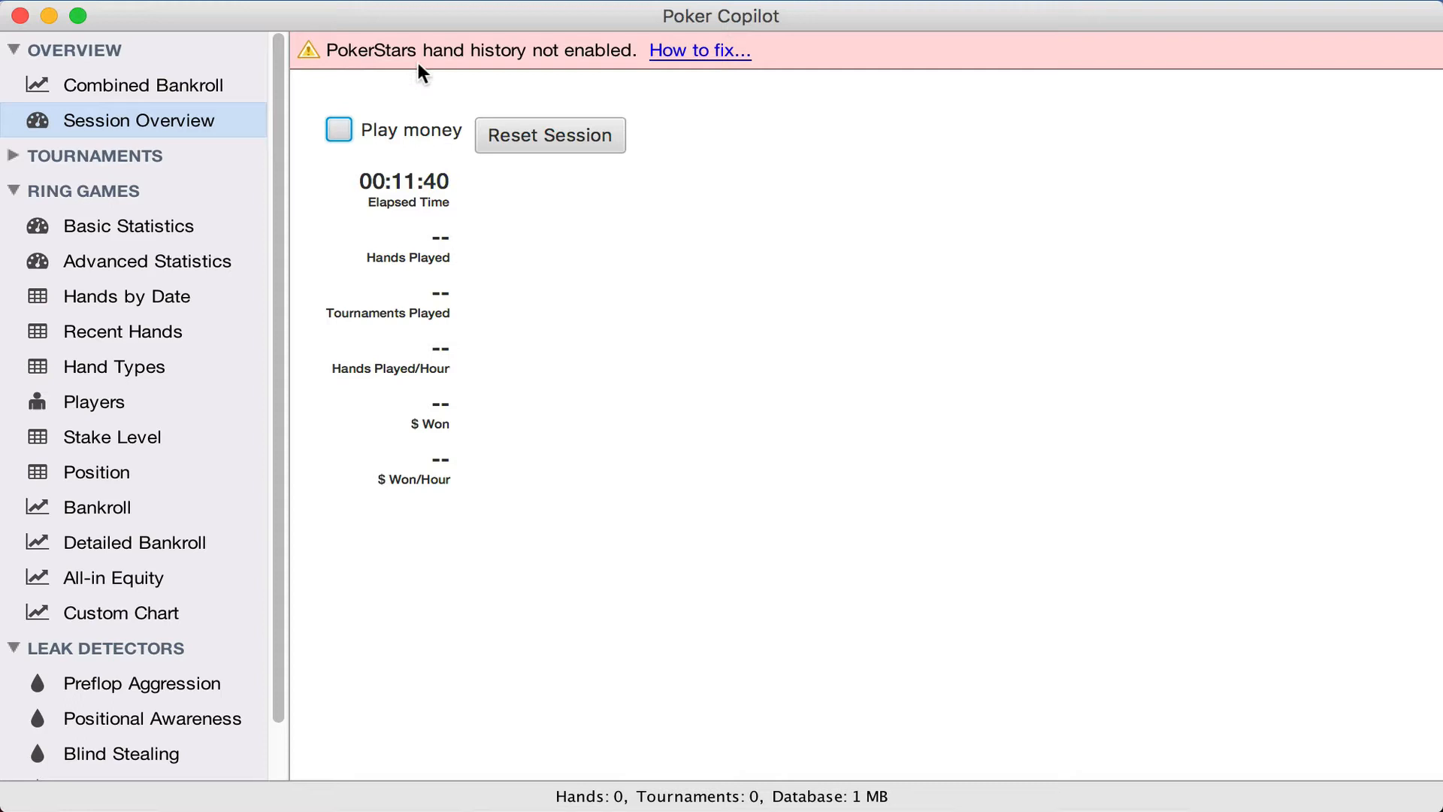
pyautogui.moveTo(398, 75)
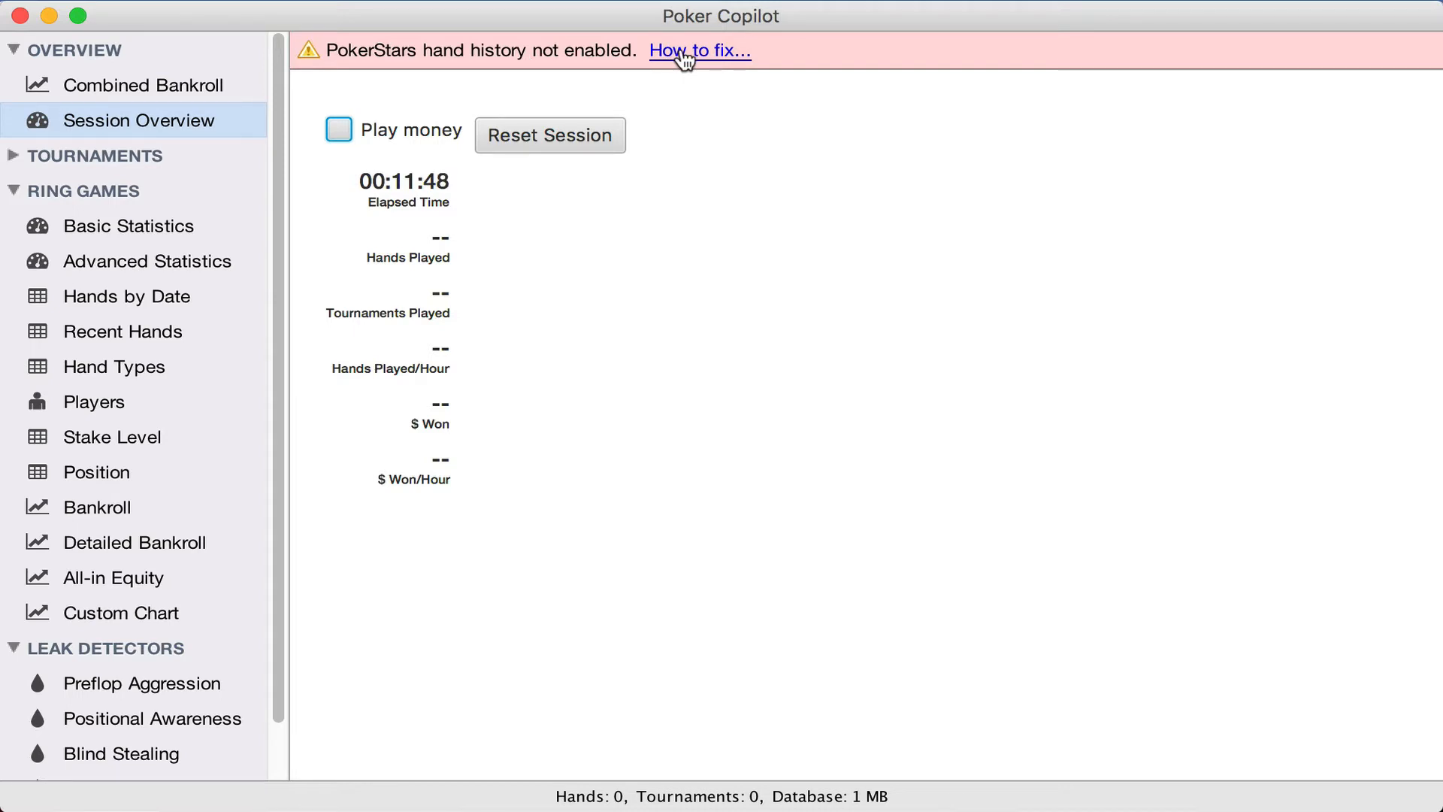
# Open the Diagnostics window from the hand history warning's 'How to fix…' link.
pyautogui.click(700, 51)
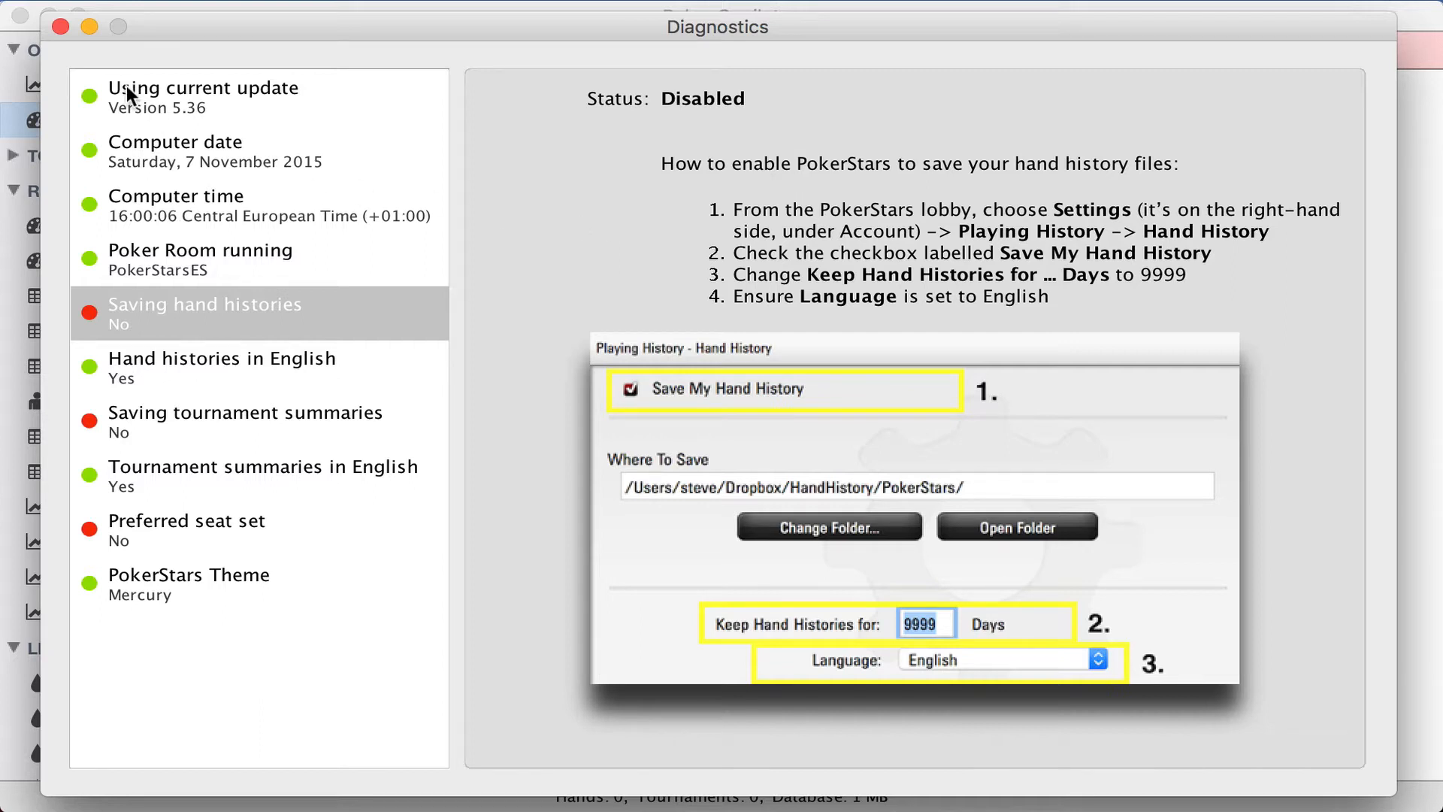
pyautogui.moveTo(171, 226)
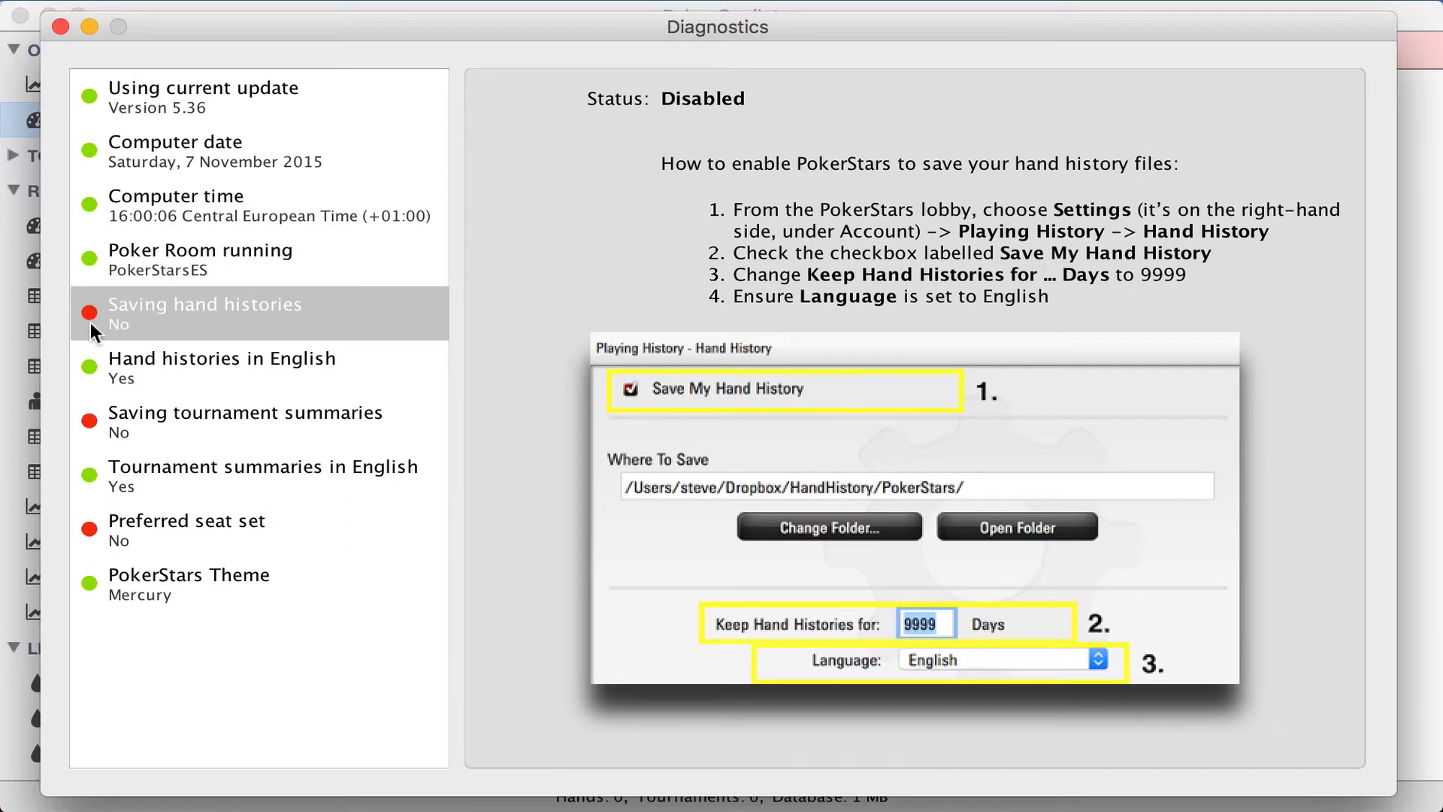
pyautogui.moveTo(104, 538)
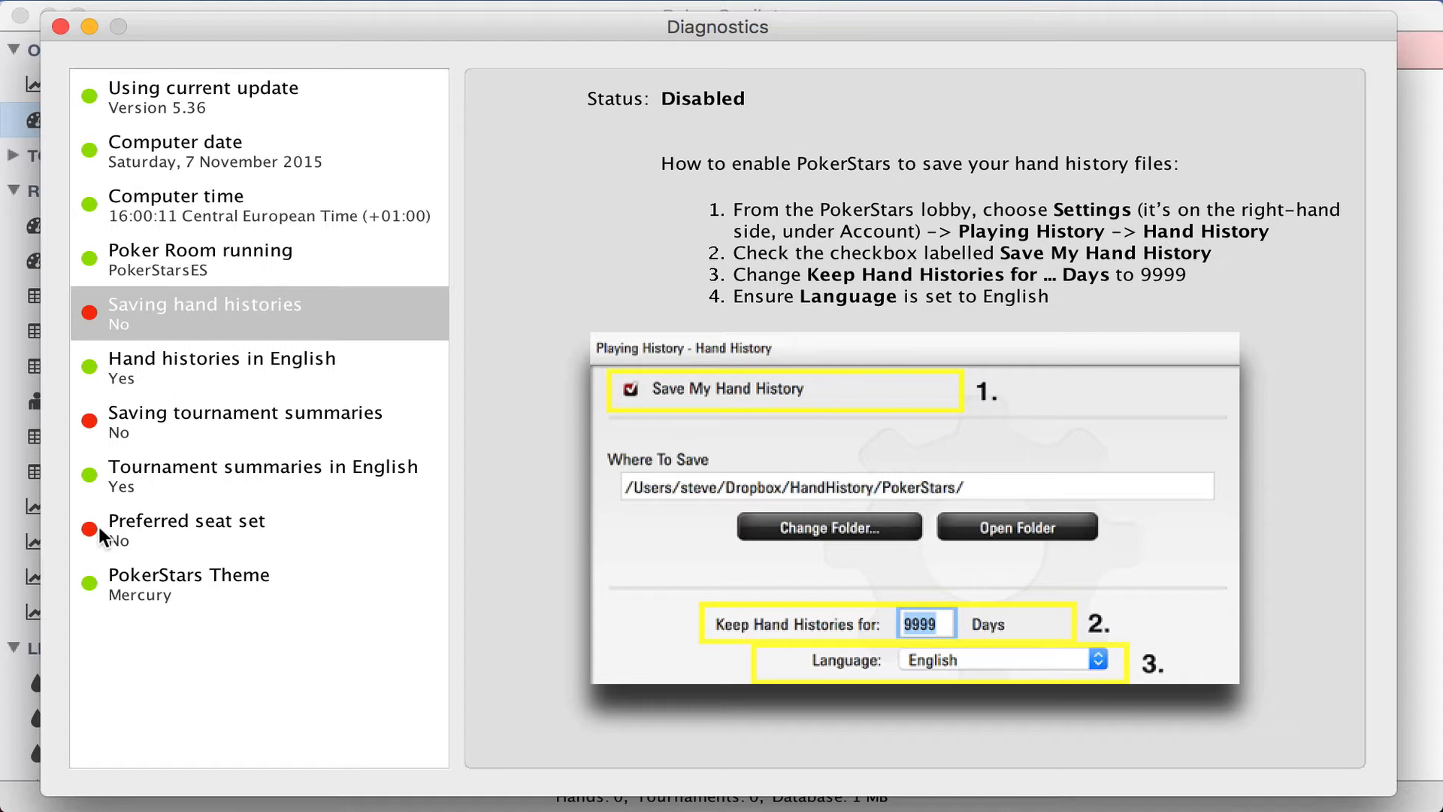
pyautogui.moveTo(137, 500)
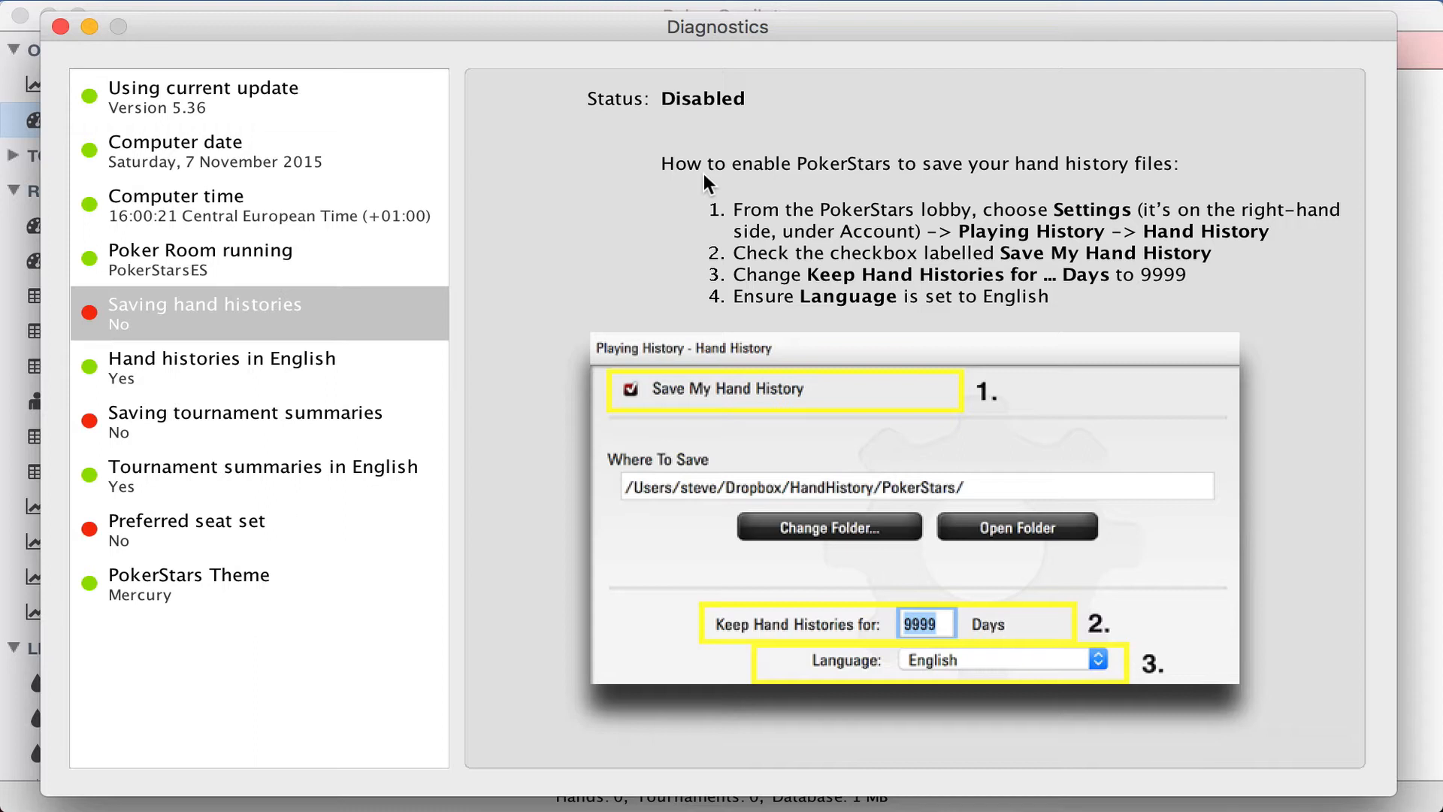
pyautogui.moveTo(712, 230)
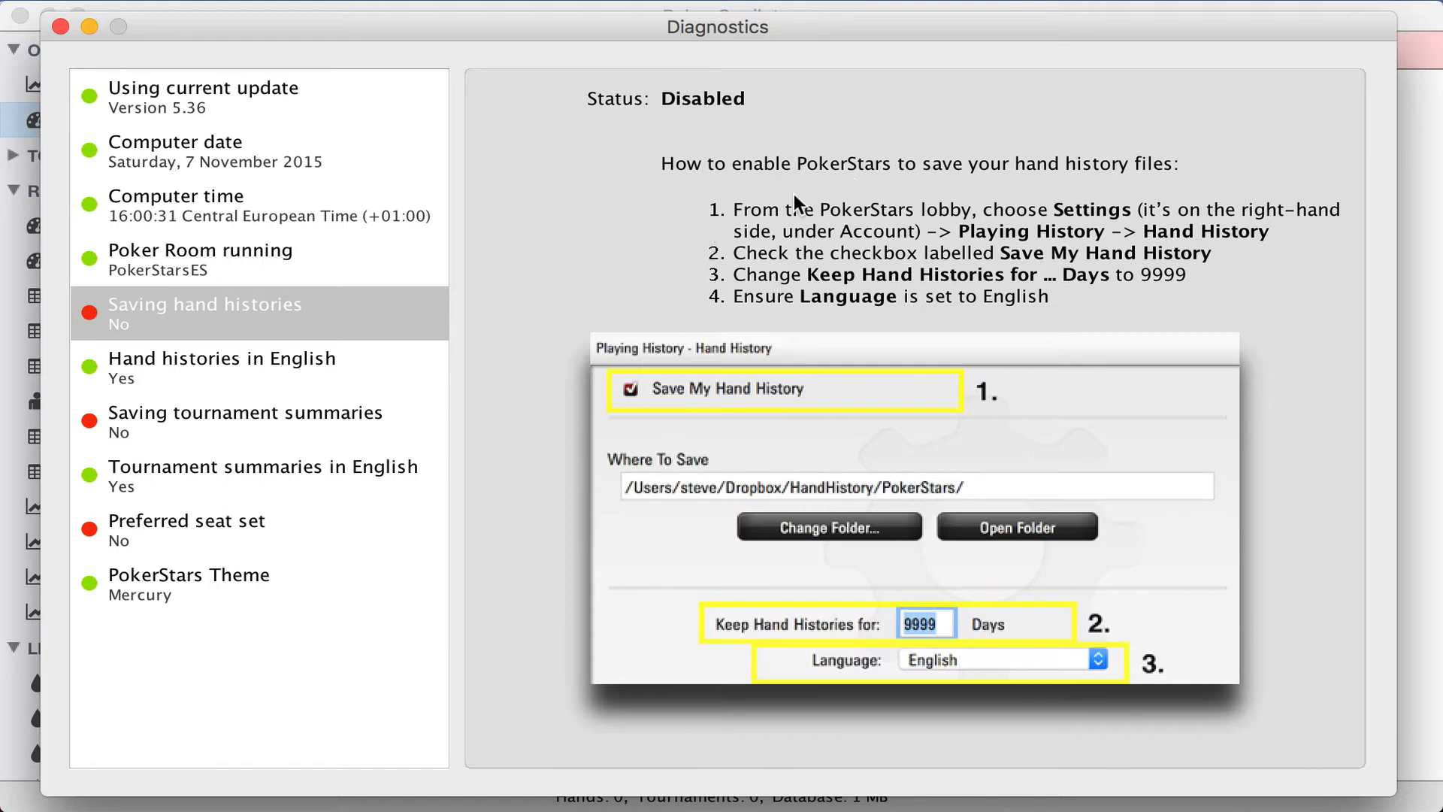
pyautogui.moveTo(817, 235)
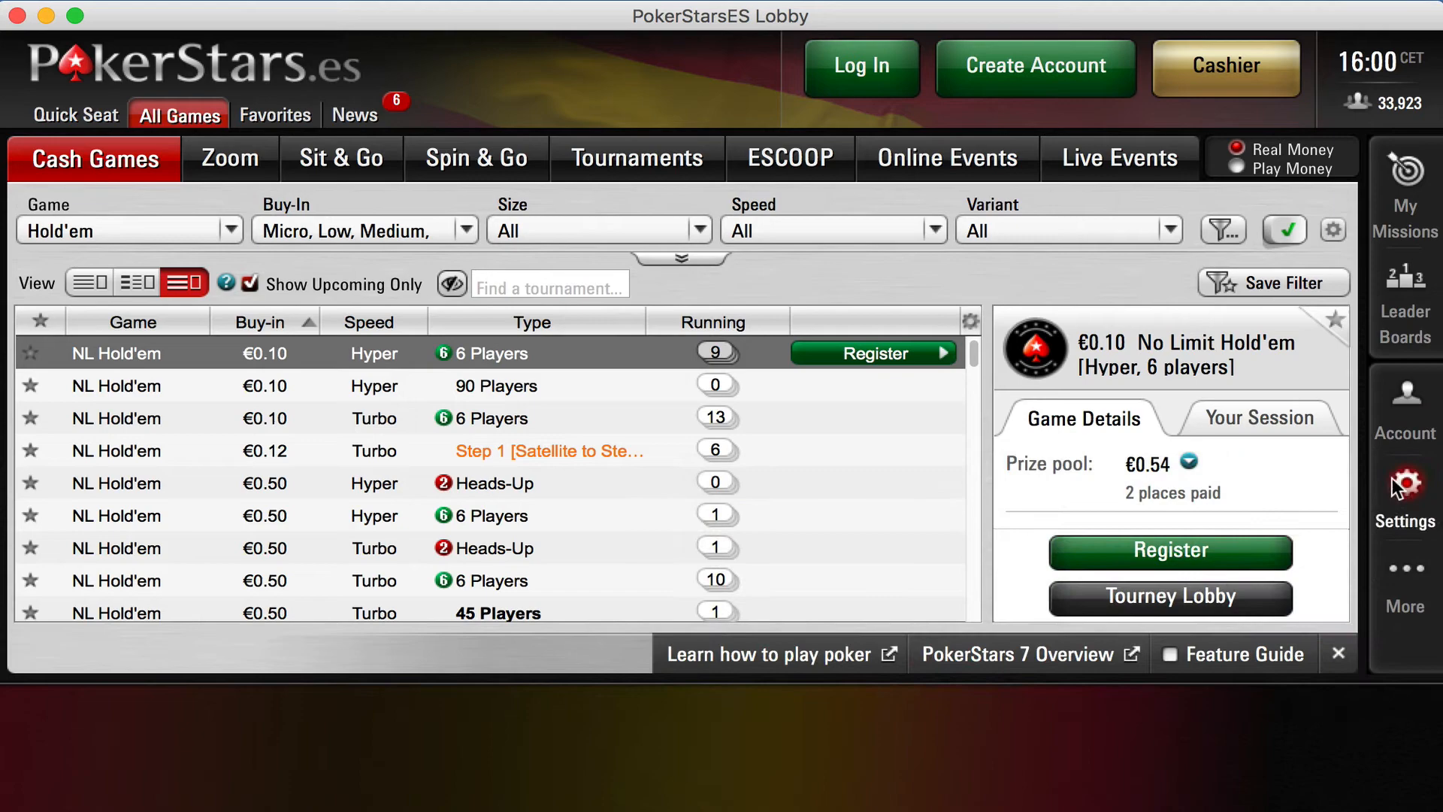
# Enable PokerStars hand history saving in English, kept 9999 days, and apply the changes.
pyautogui.click(1405, 497)
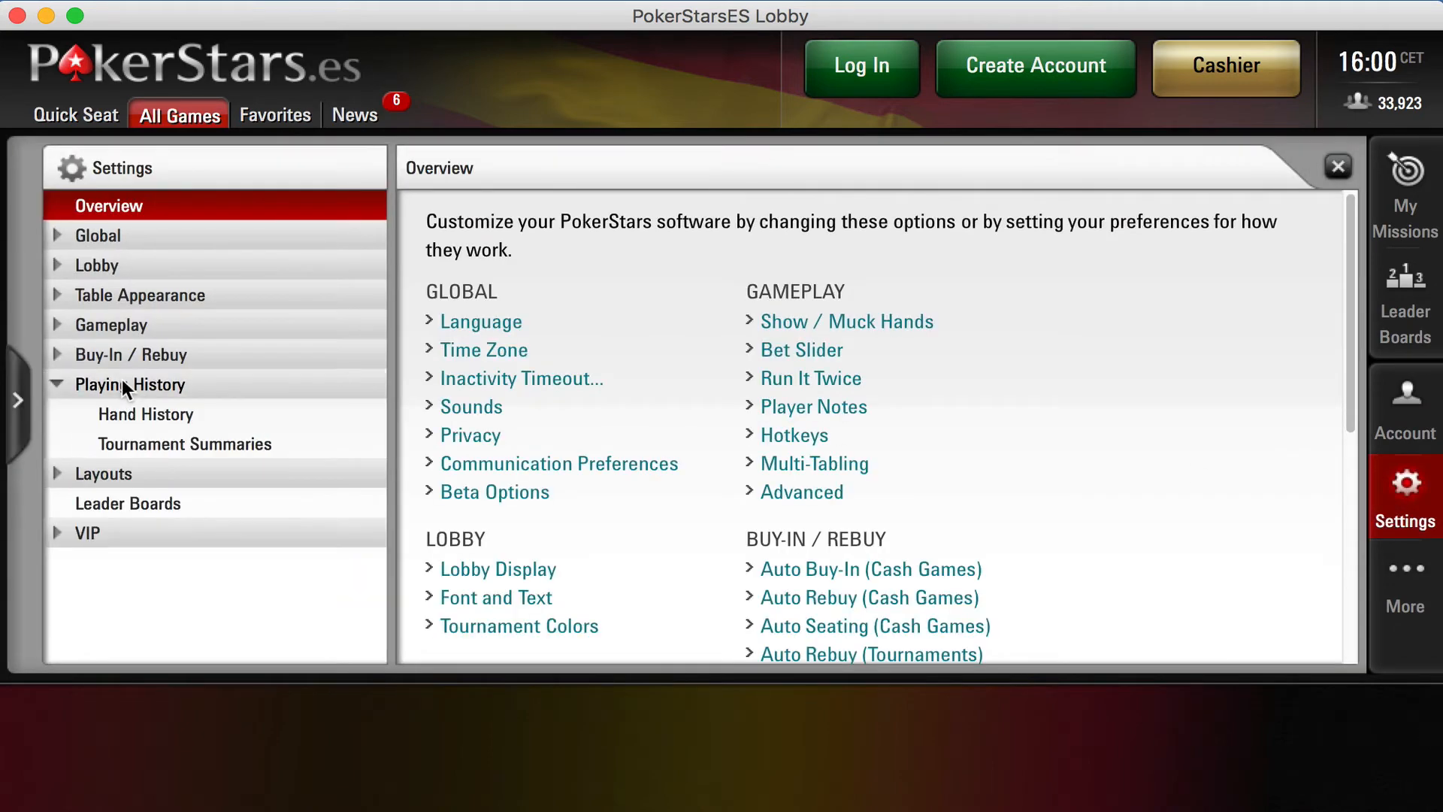
pyautogui.click(145, 414)
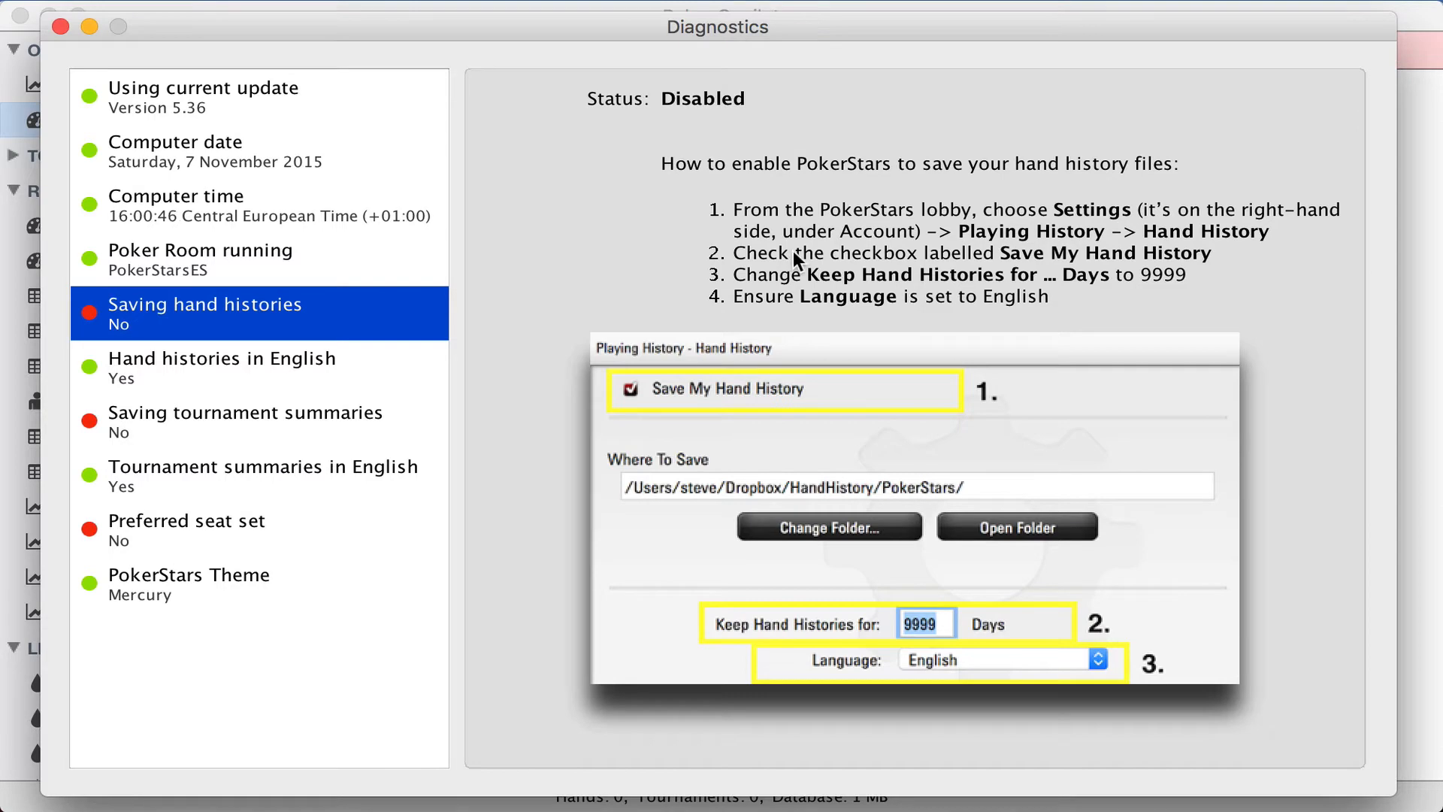
pyautogui.moveTo(1075, 270)
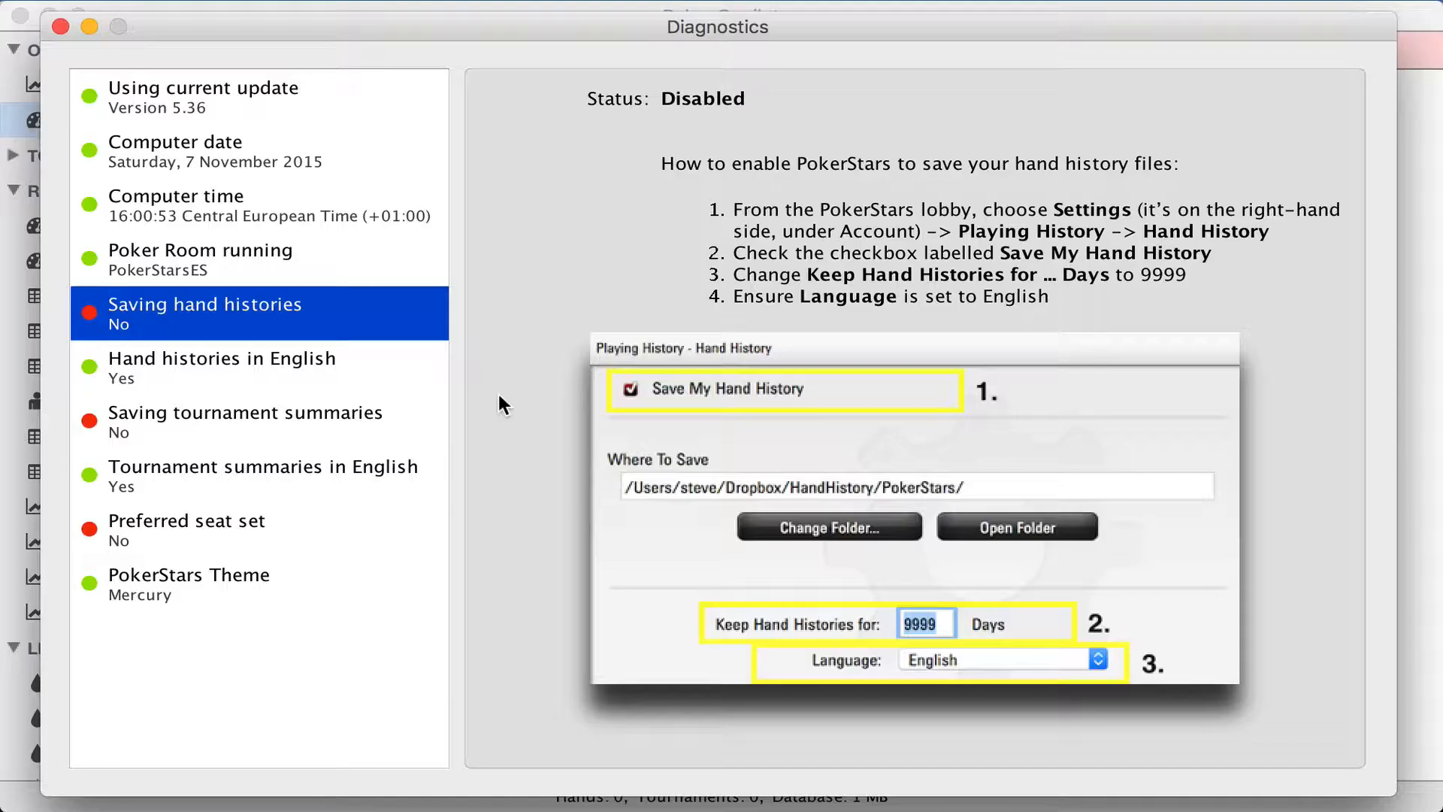
pyautogui.moveTo(850, 292)
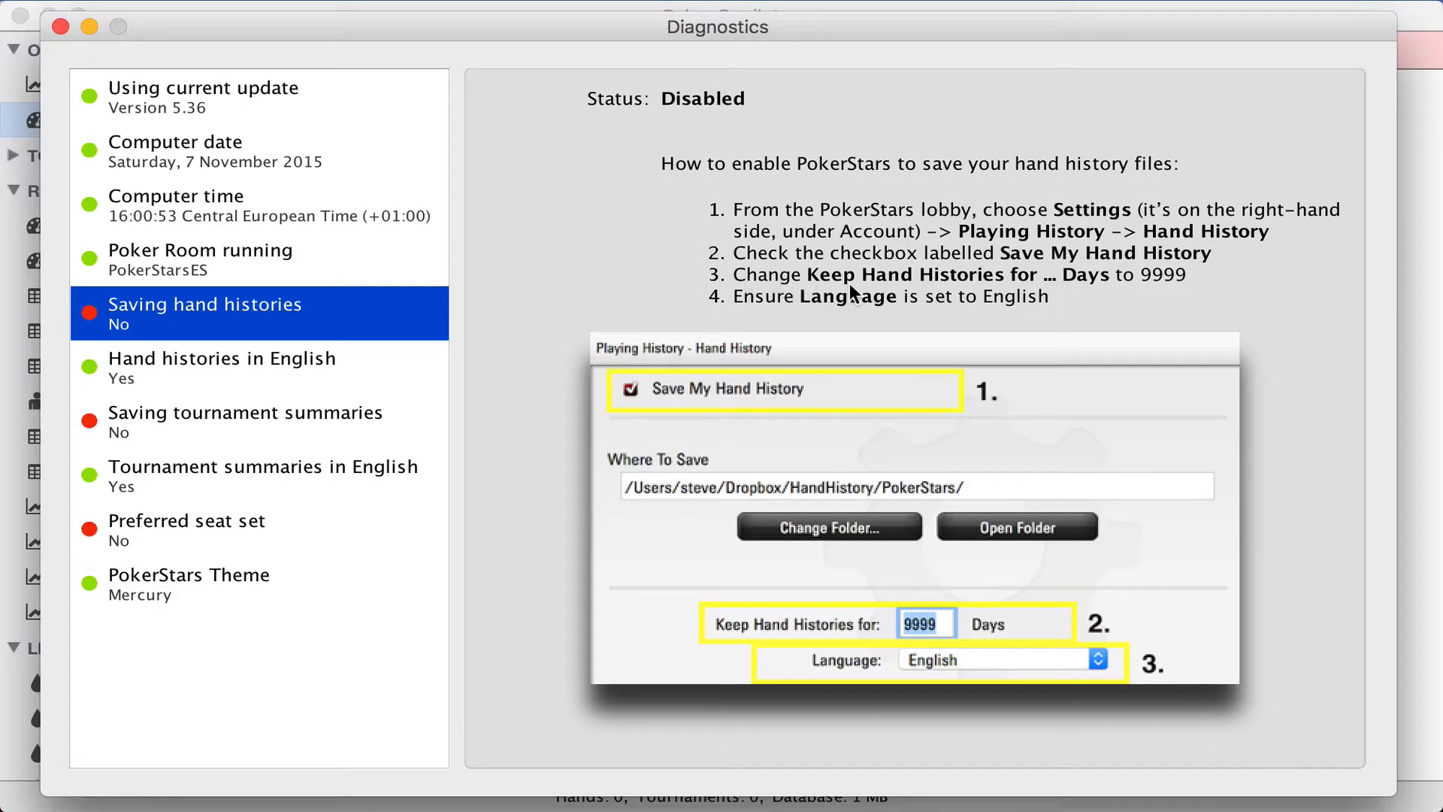
pyautogui.moveTo(1165, 300)
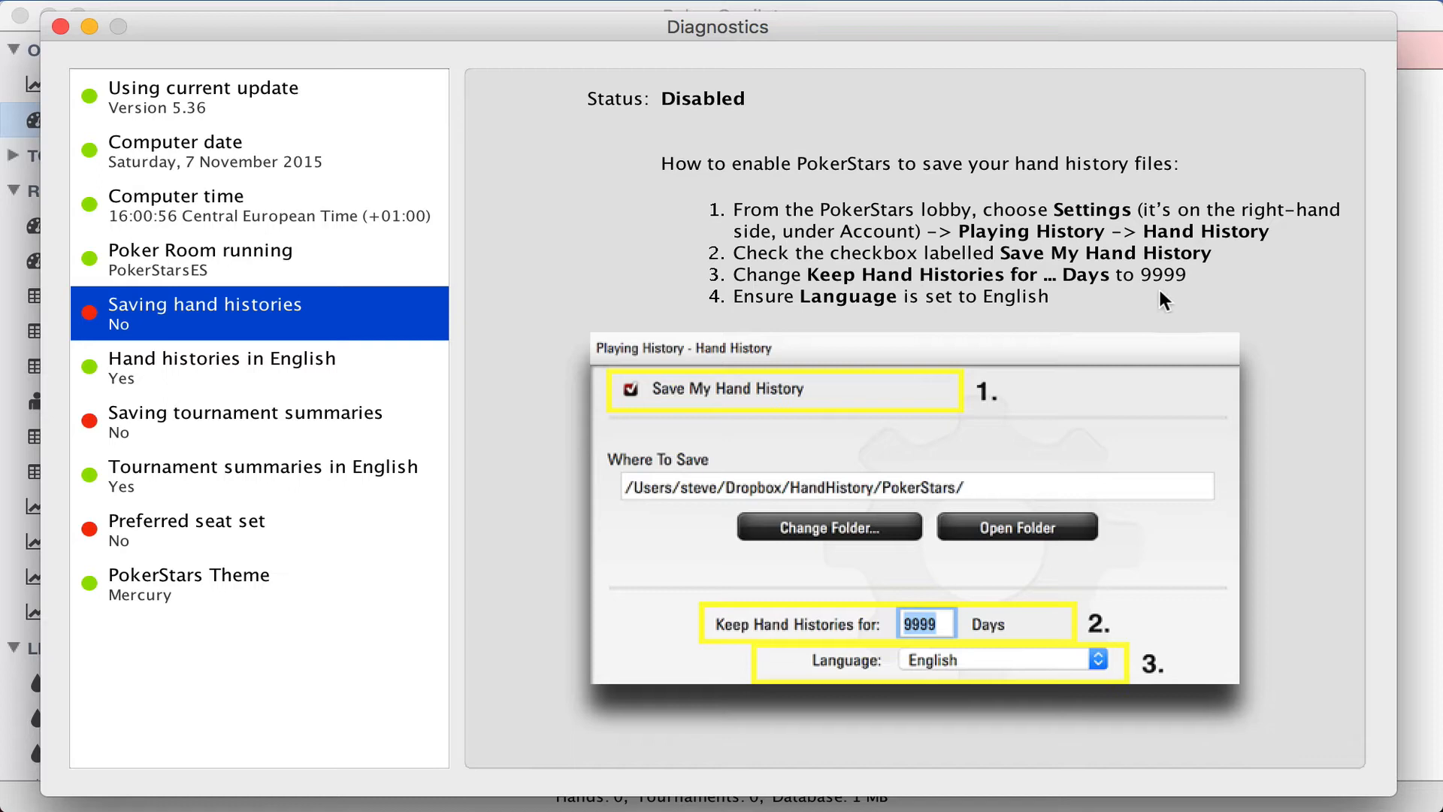
pyautogui.moveTo(1187, 295)
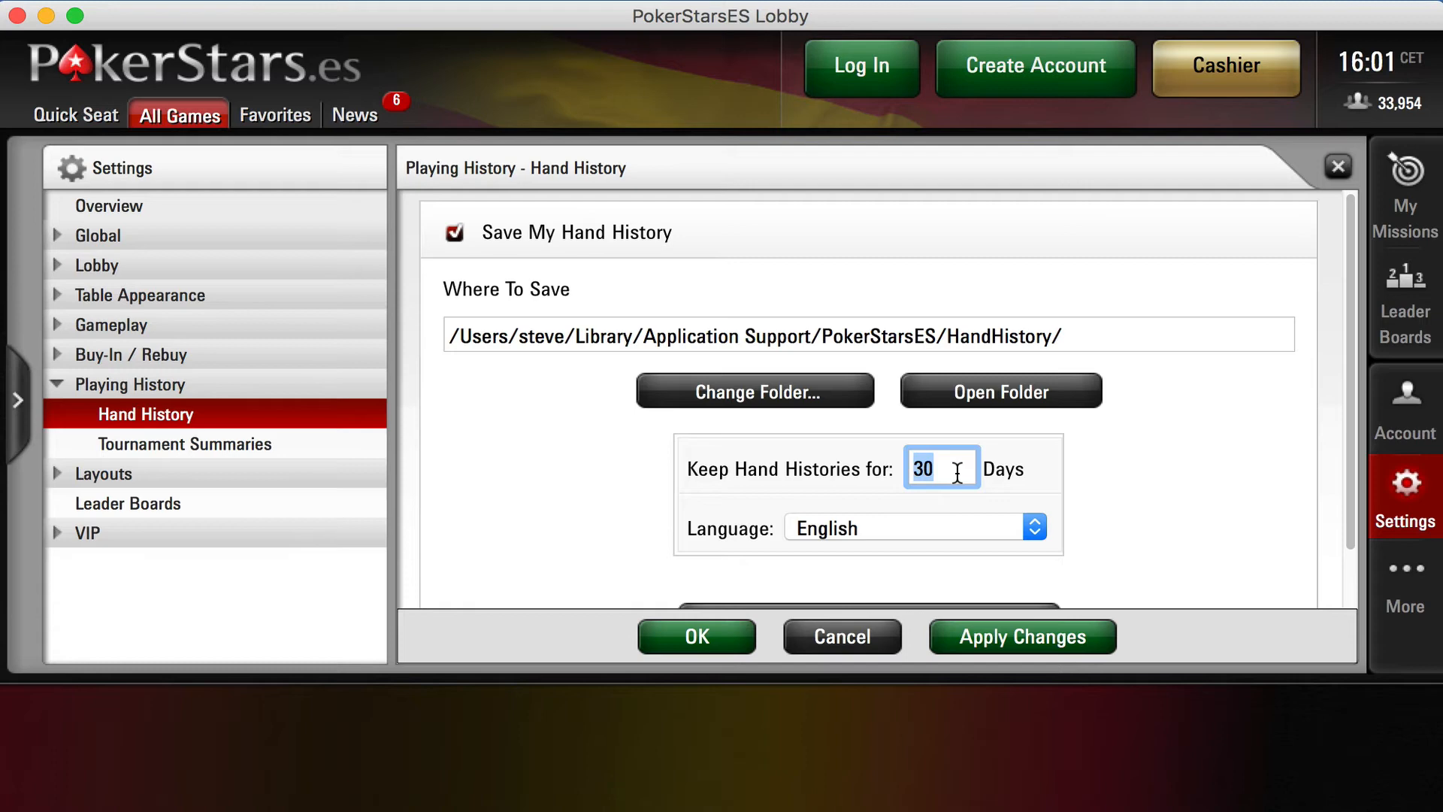
pyautogui.write('9')
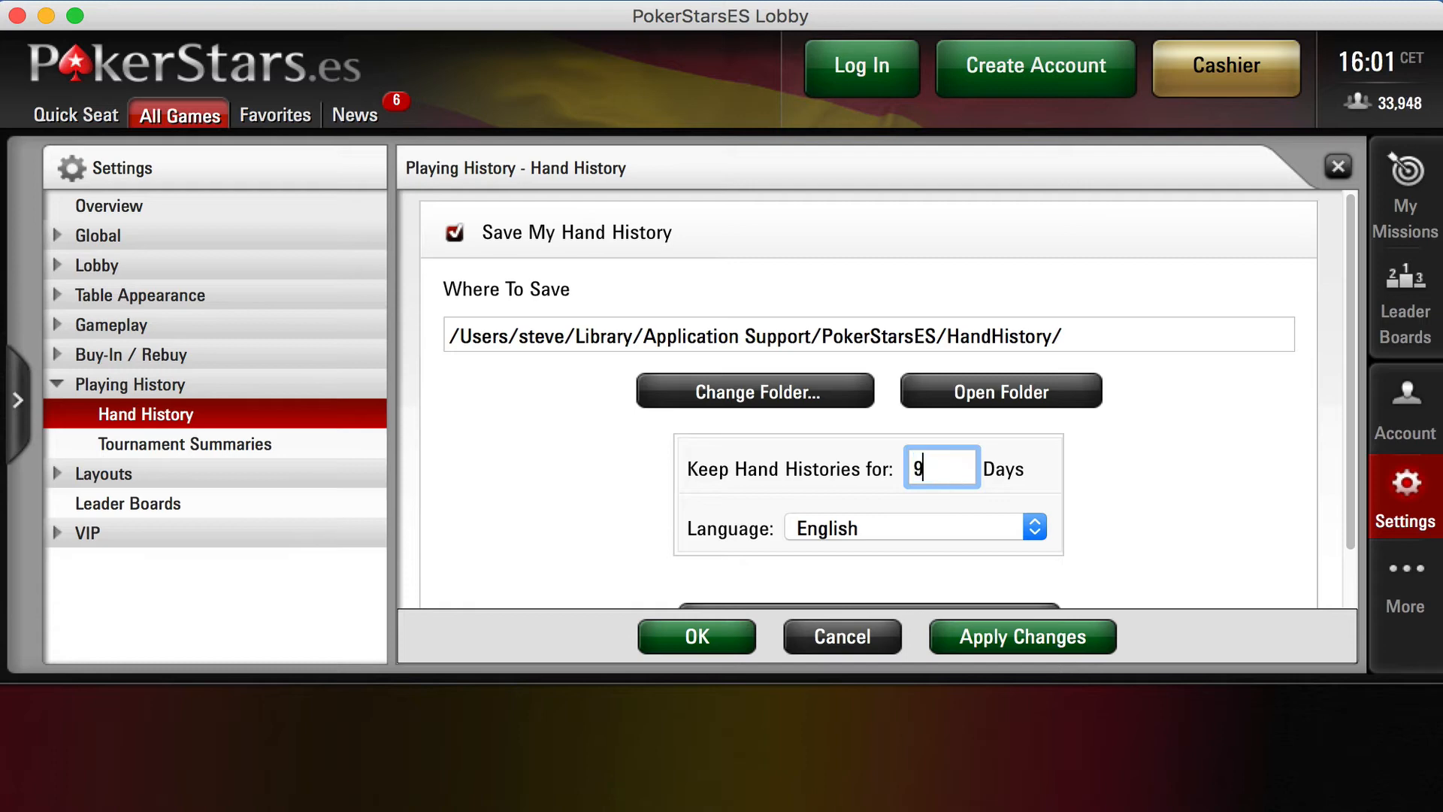
pyautogui.write('999')
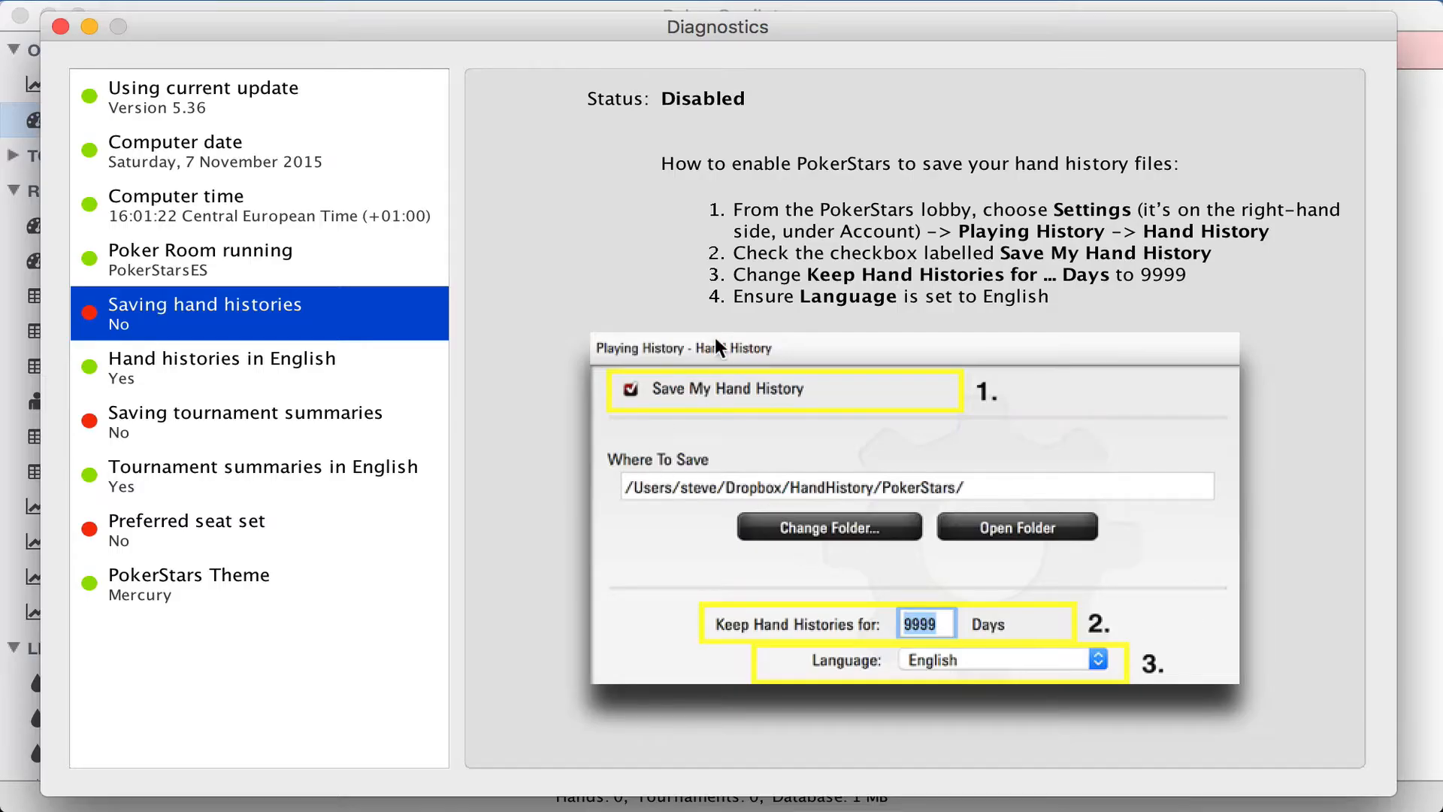
pyautogui.moveTo(755, 327)
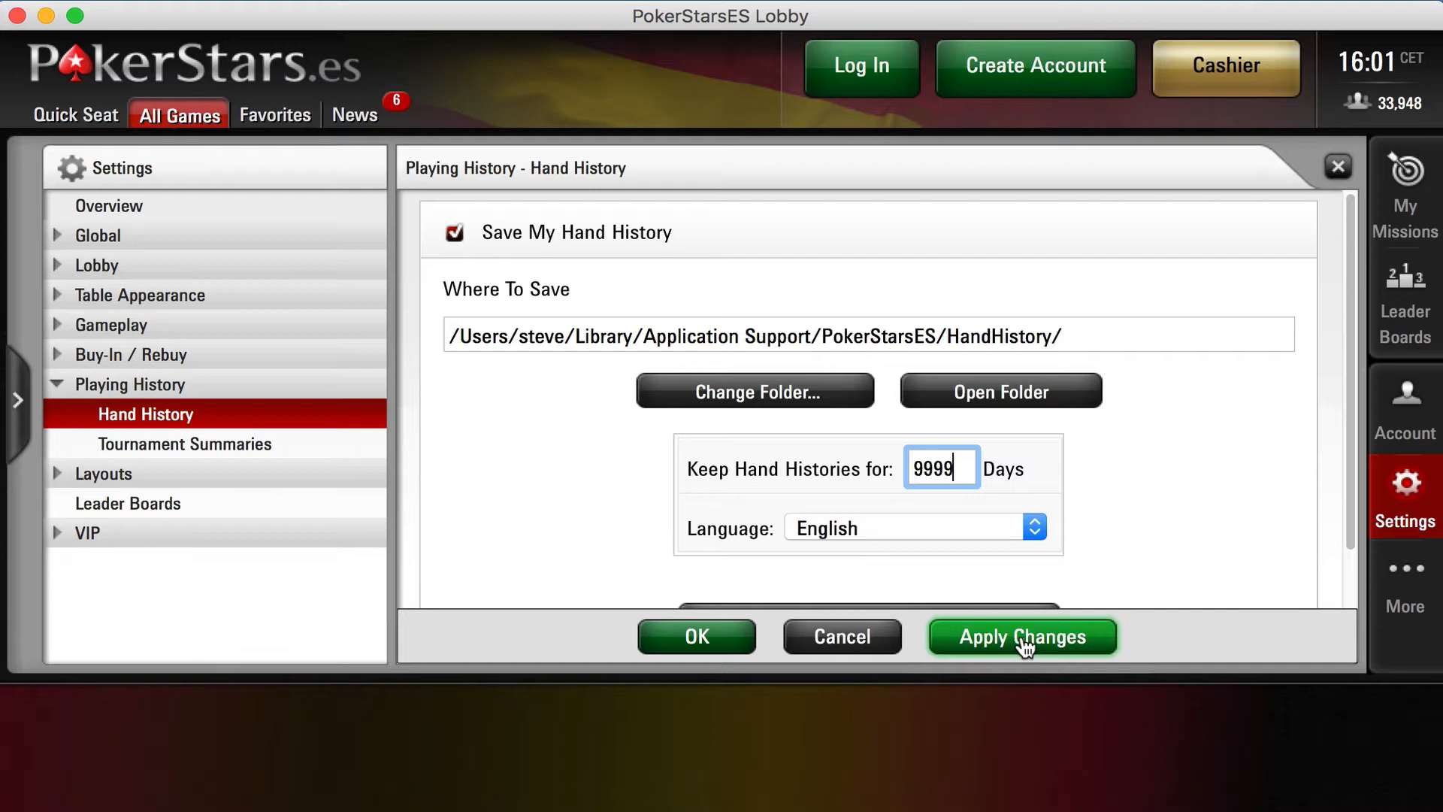
pyautogui.click(1022, 636)
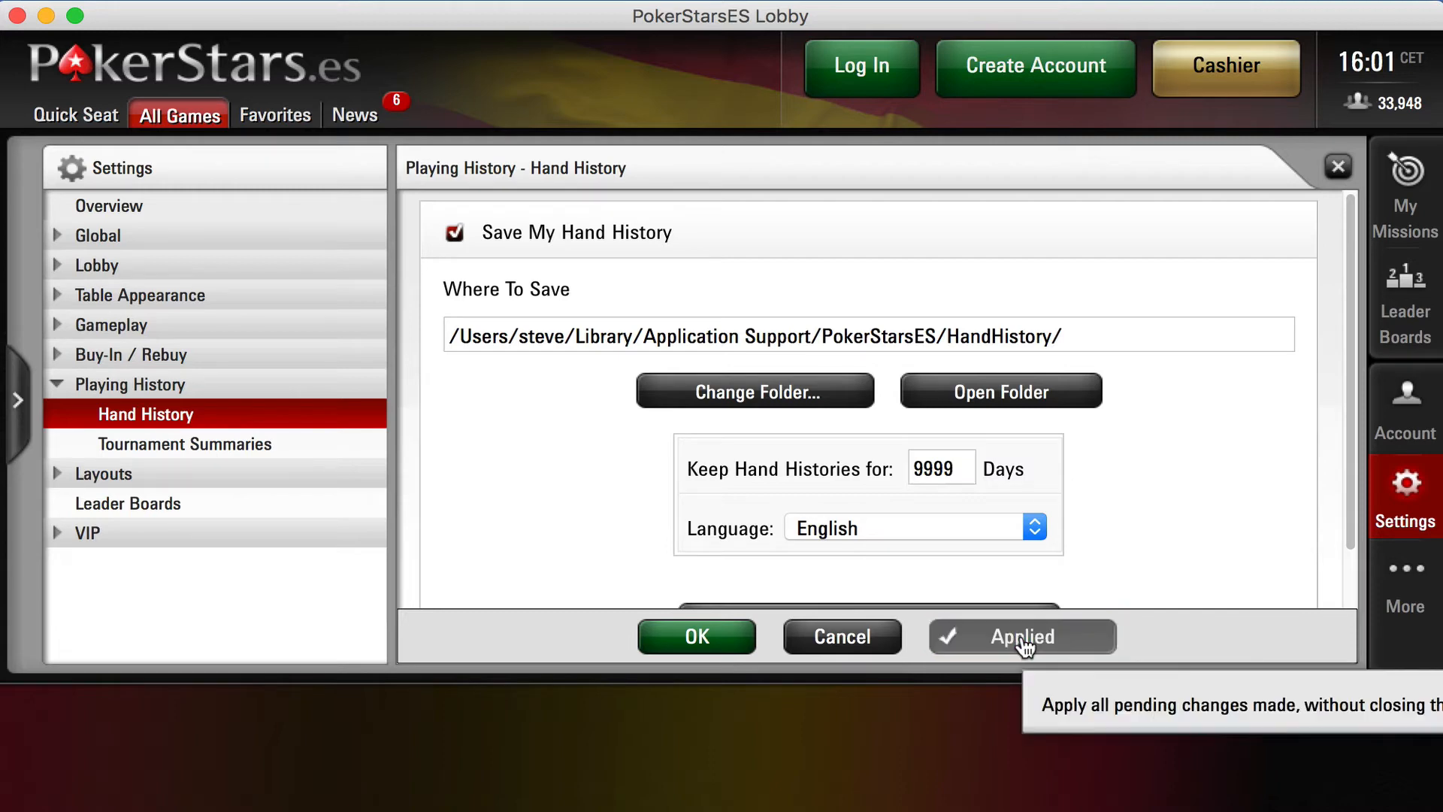
pyautogui.moveTo(697, 636)
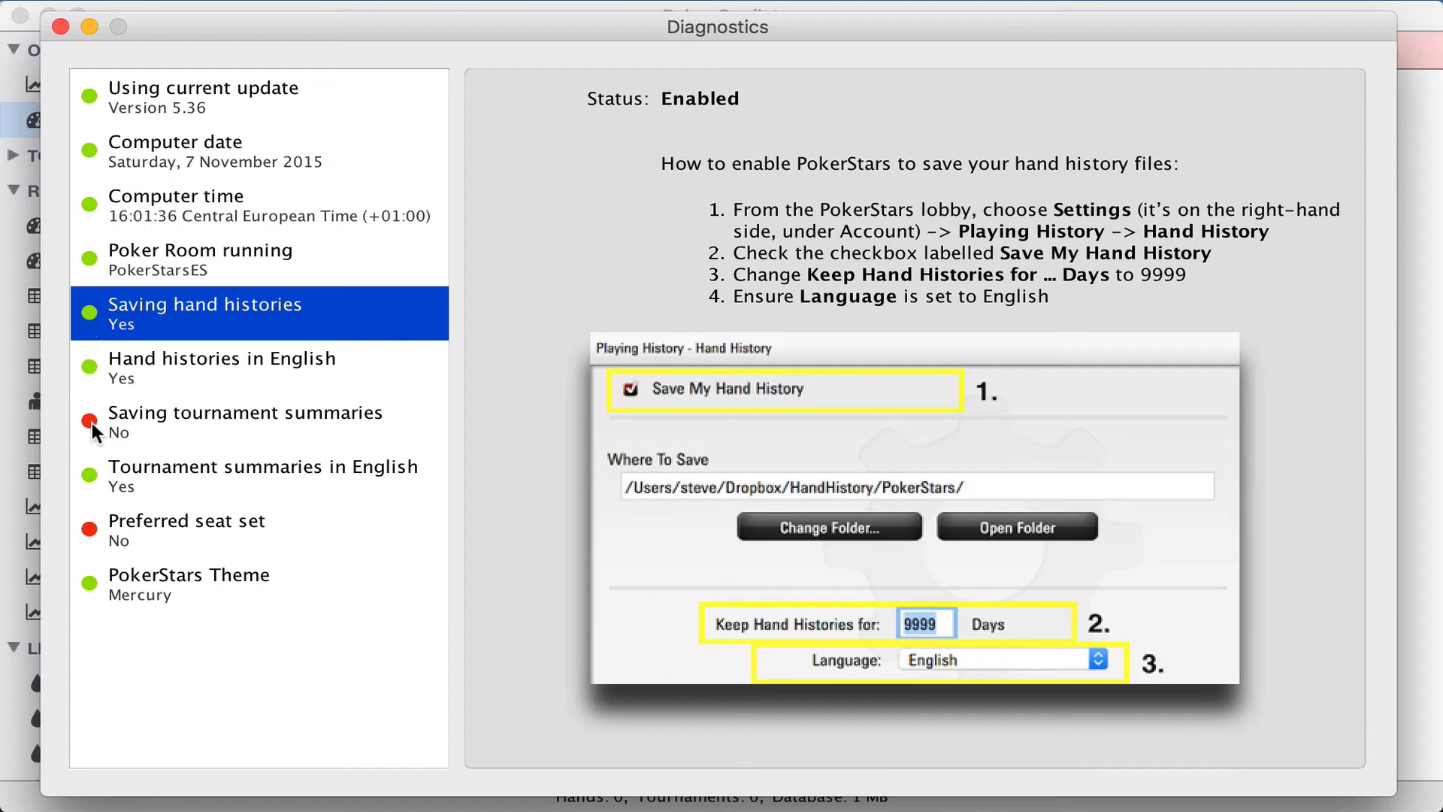
# Show the diagnostics instructions for saving tournament summaries.
pyautogui.click(246, 422)
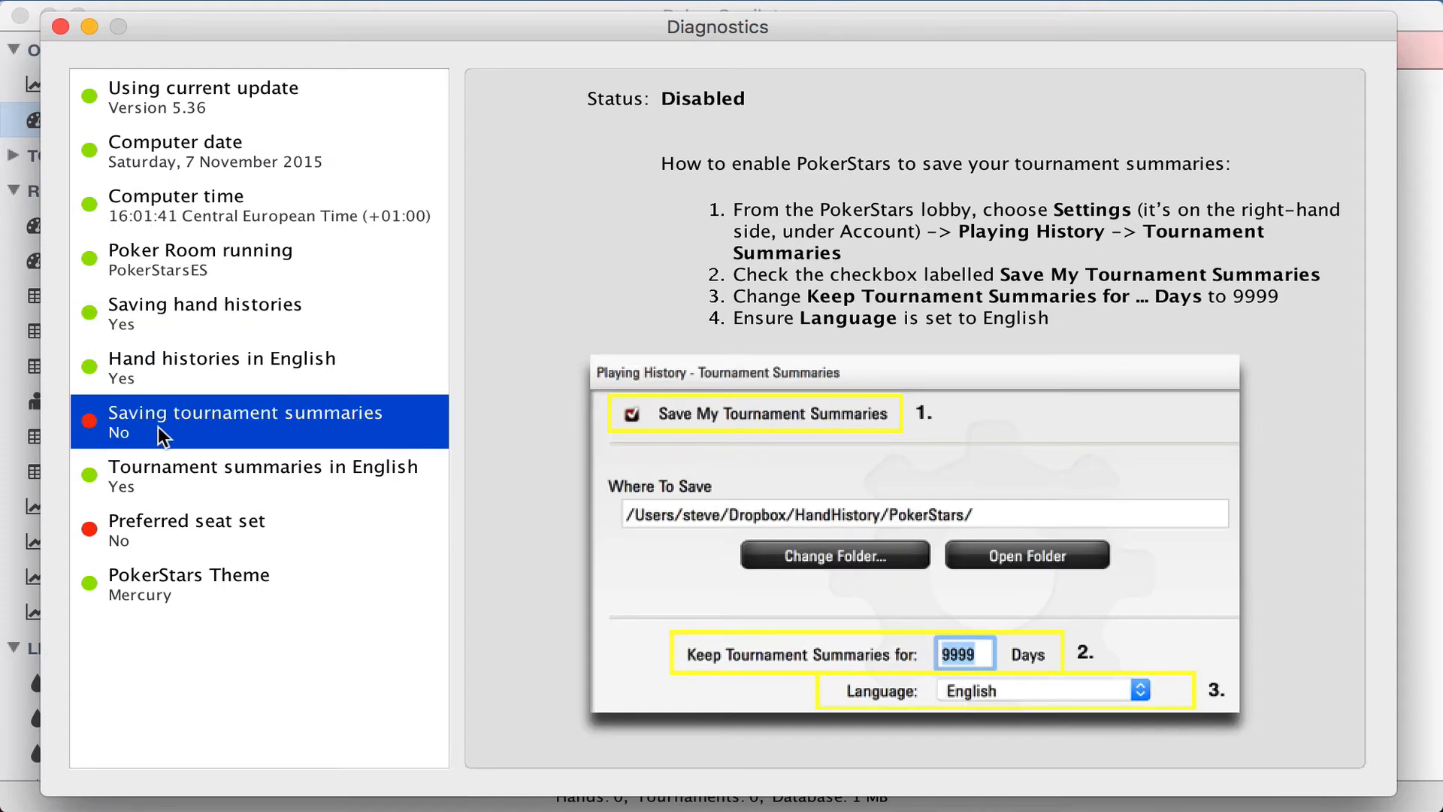
pyautogui.moveTo(678, 156)
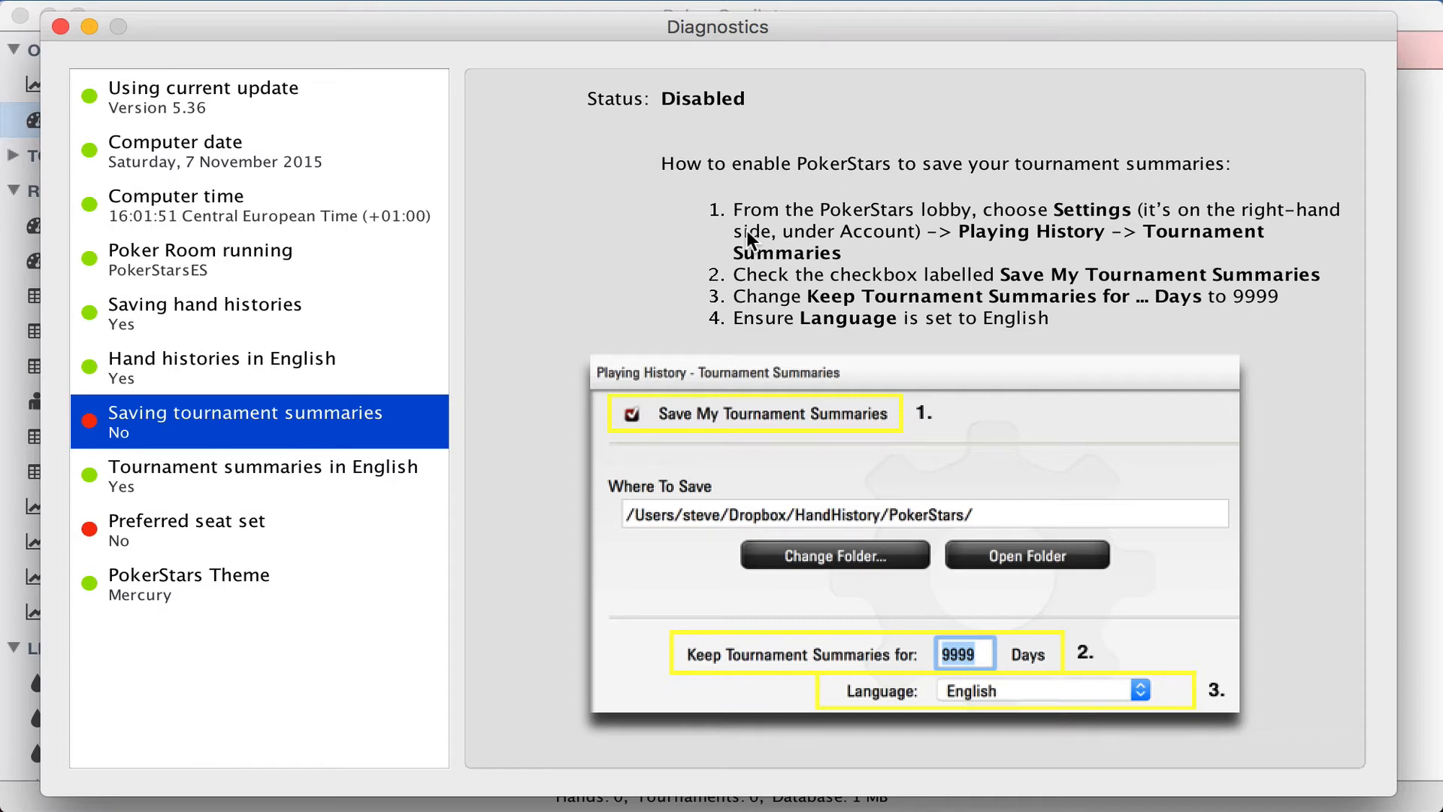
pyautogui.moveTo(1034, 211)
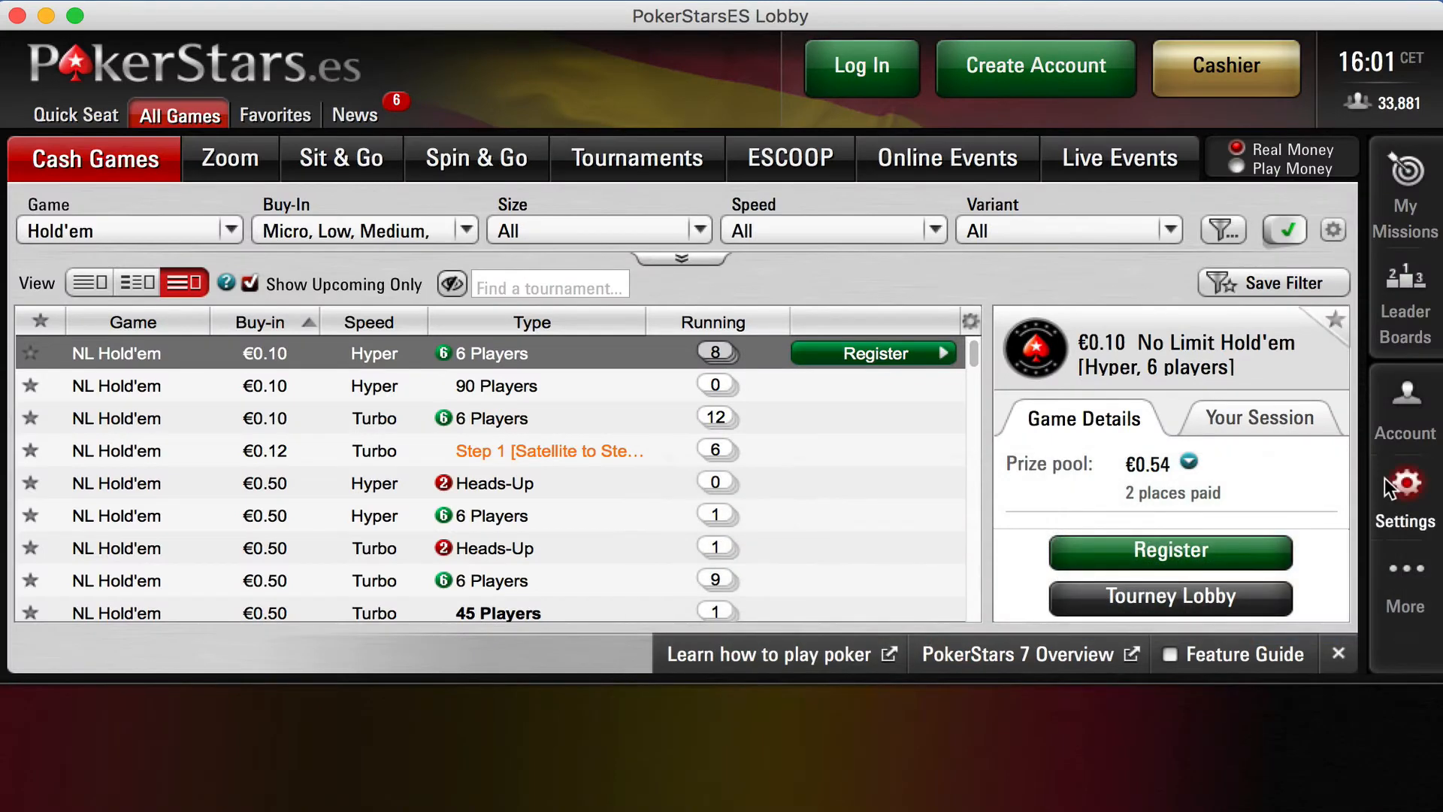
# Change PokerStars tournament summary retention from 30 to 9999 days, apply, and close settings.
pyautogui.click(1404, 488)
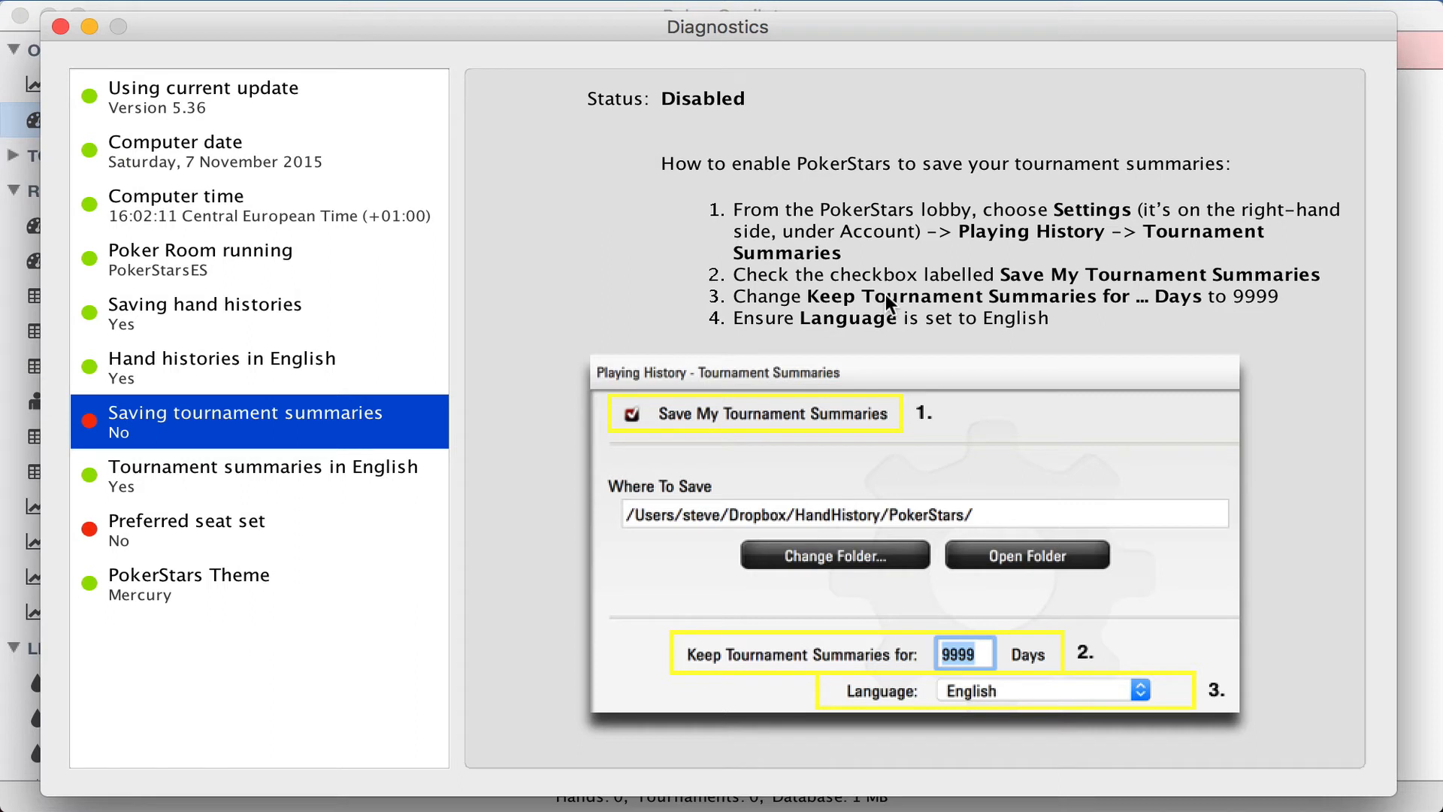
pyautogui.moveTo(1170, 319)
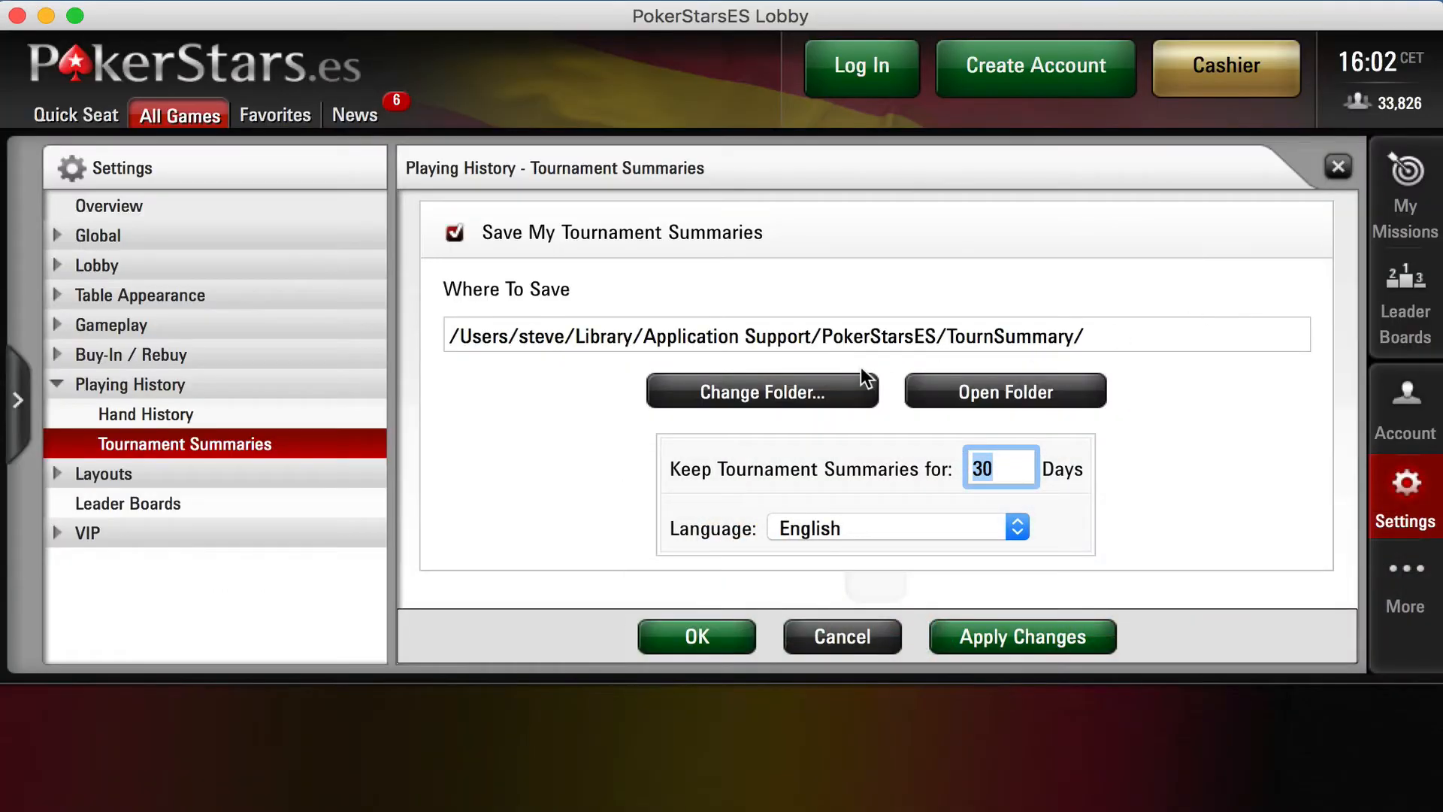
pyautogui.write('9999')
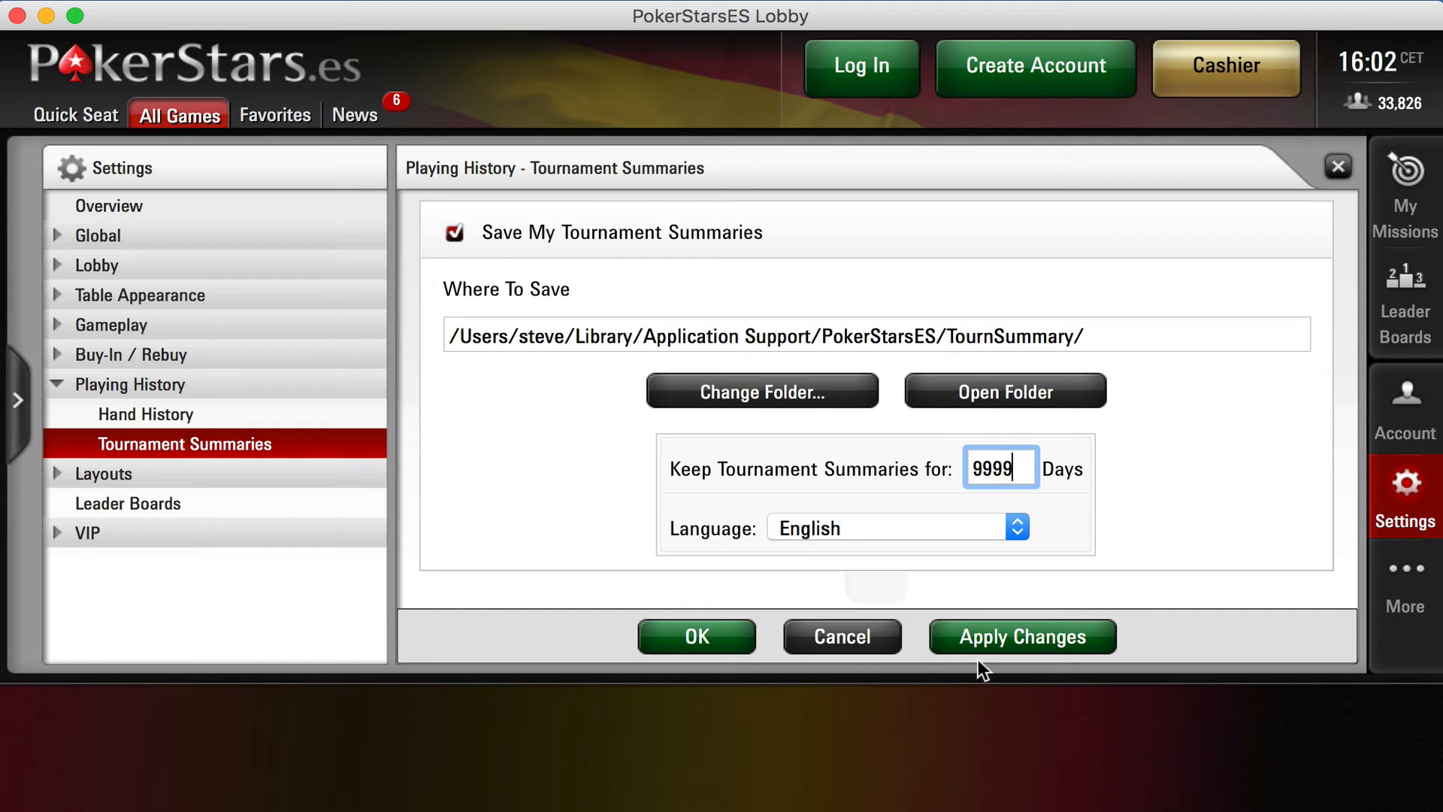
pyautogui.click(1021, 636)
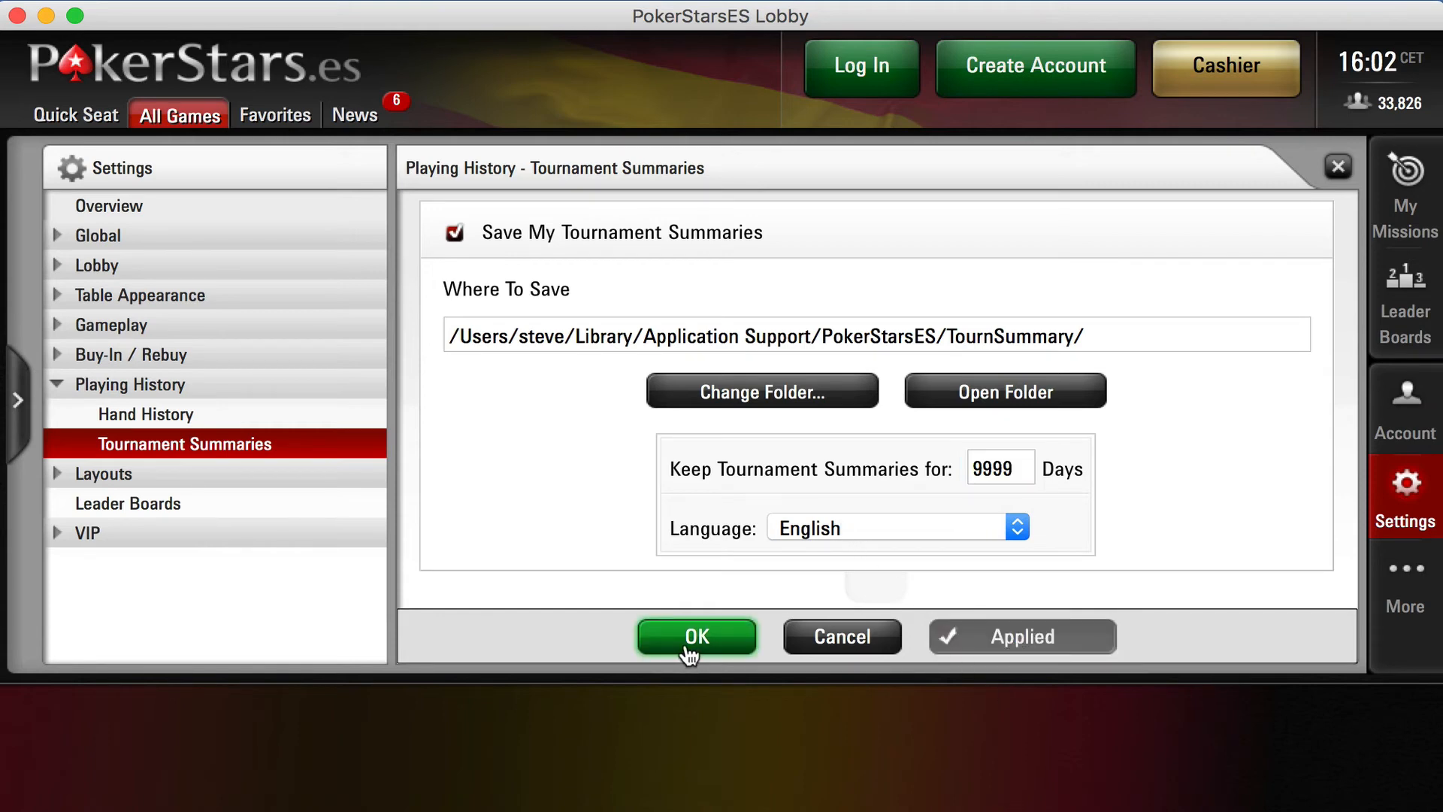
pyautogui.click(697, 636)
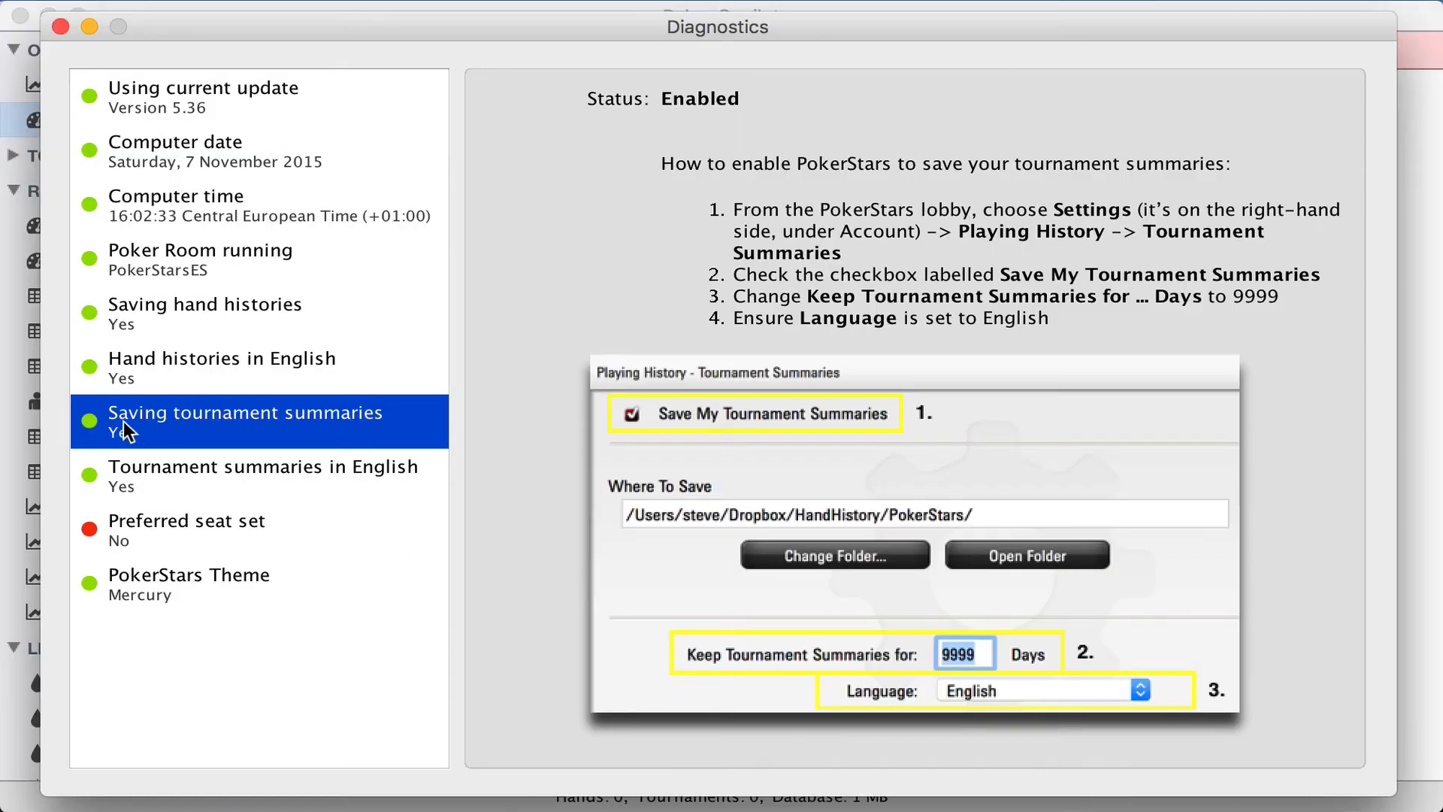
pyautogui.moveTo(114, 451)
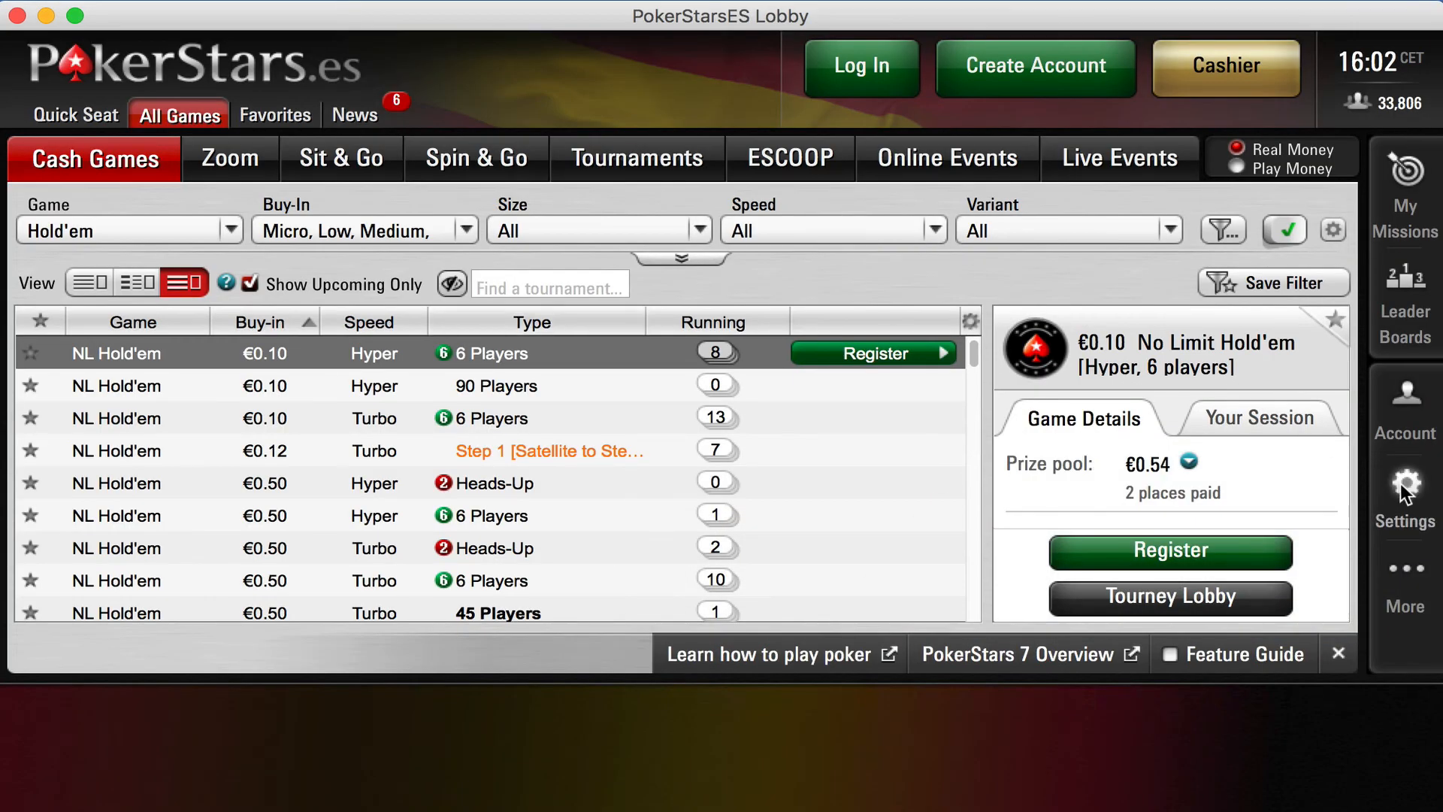
# Pick a preferred seat on each table size in PokerStars, apply, and close settings.
pyautogui.click(1405, 486)
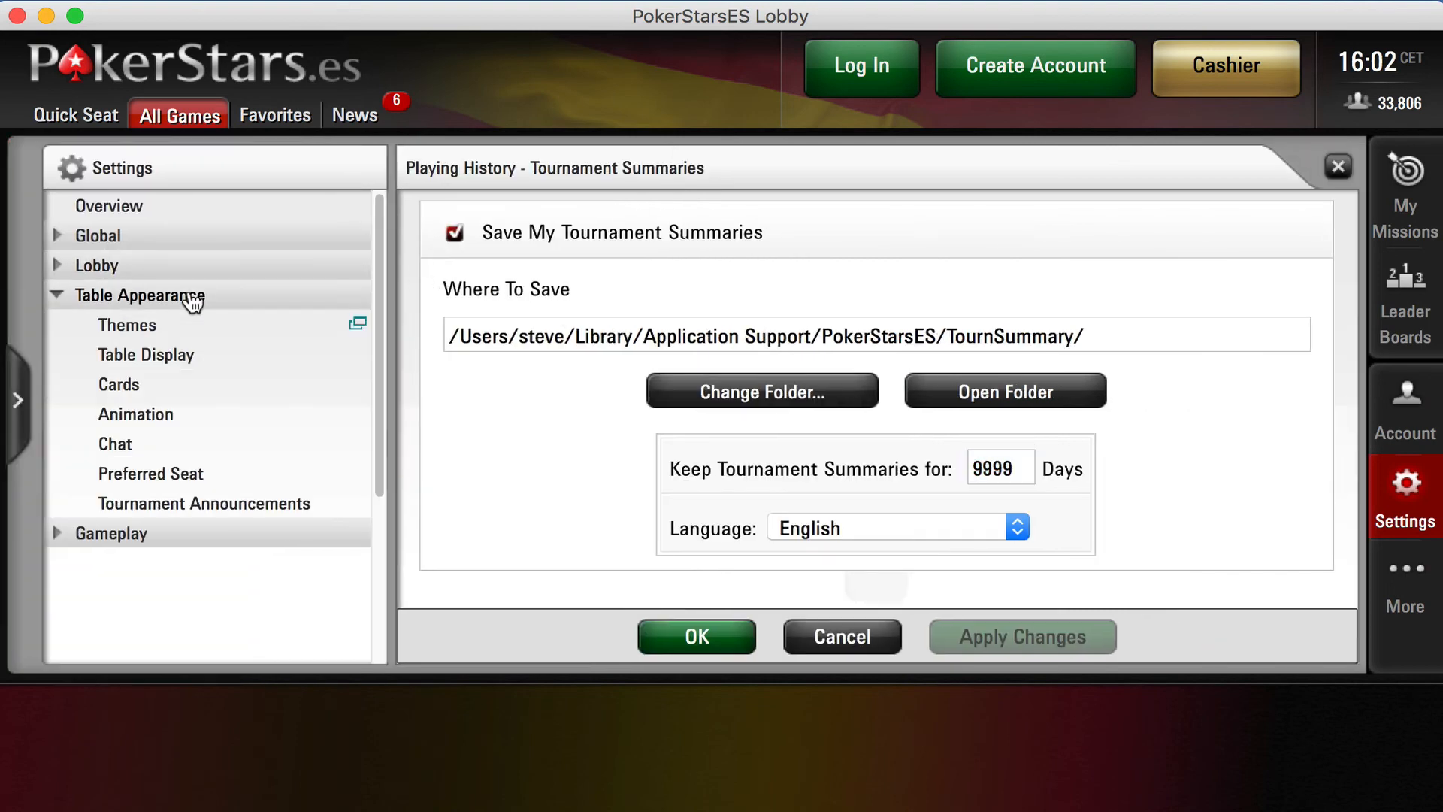
pyautogui.click(150, 473)
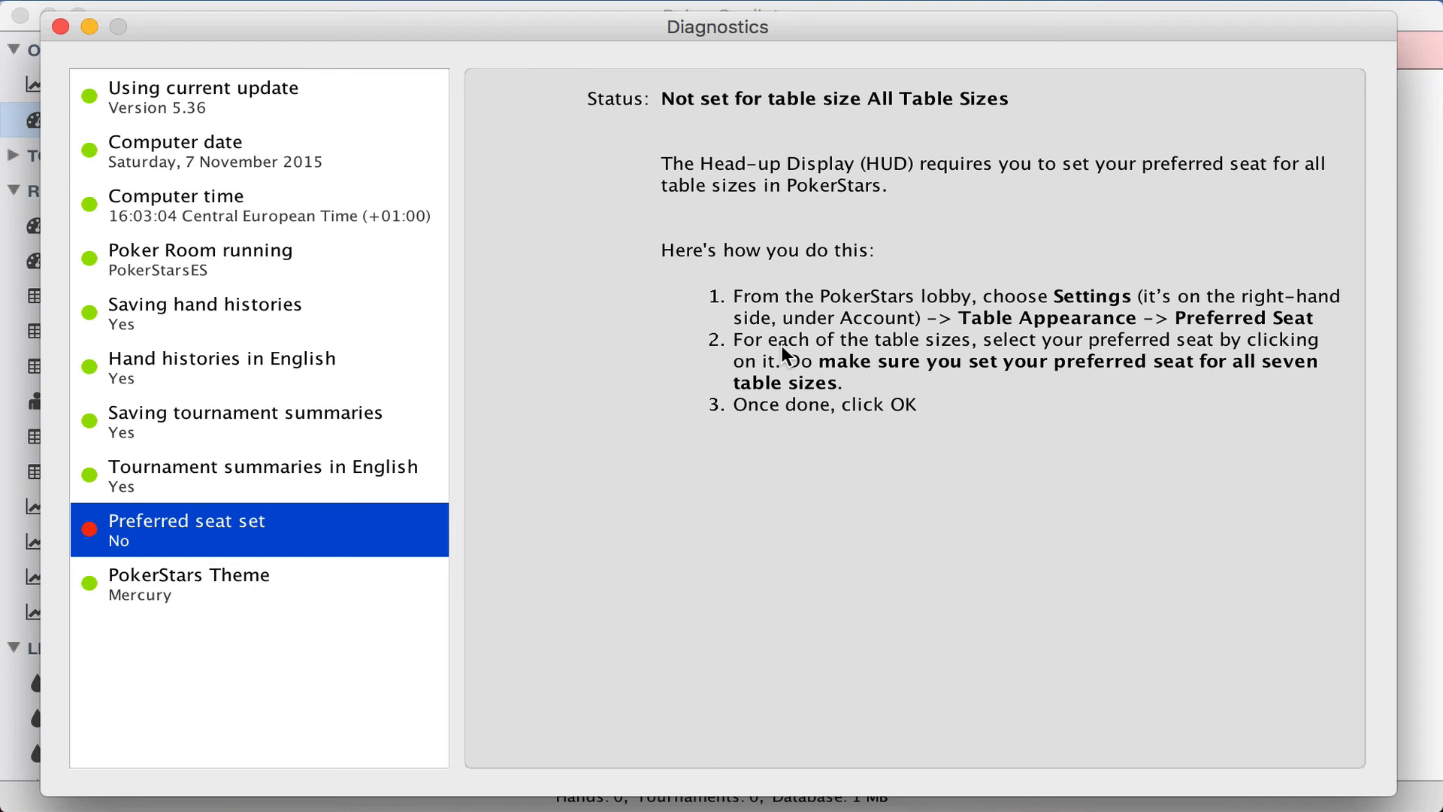
pyautogui.moveTo(935, 354)
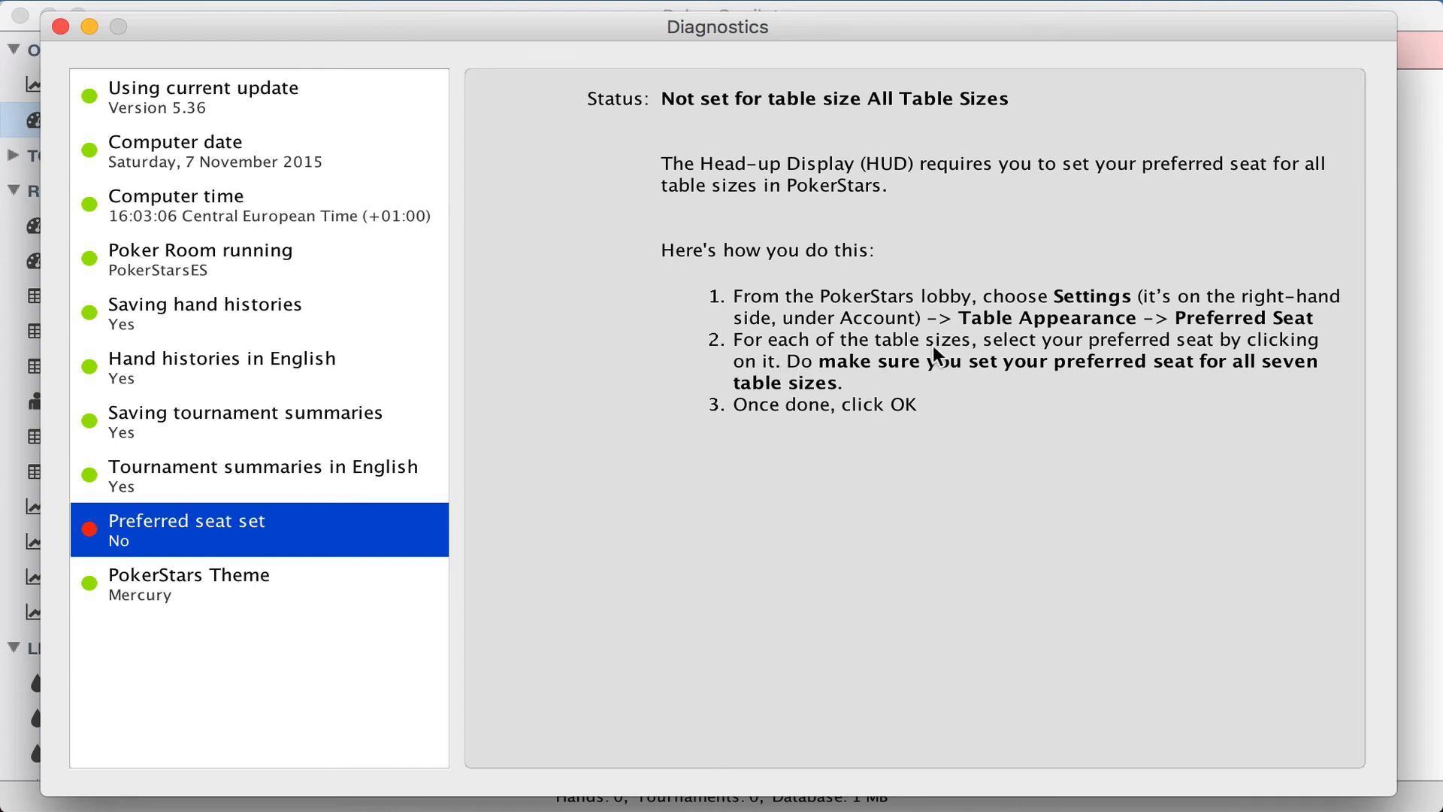
pyautogui.moveTo(1160, 374)
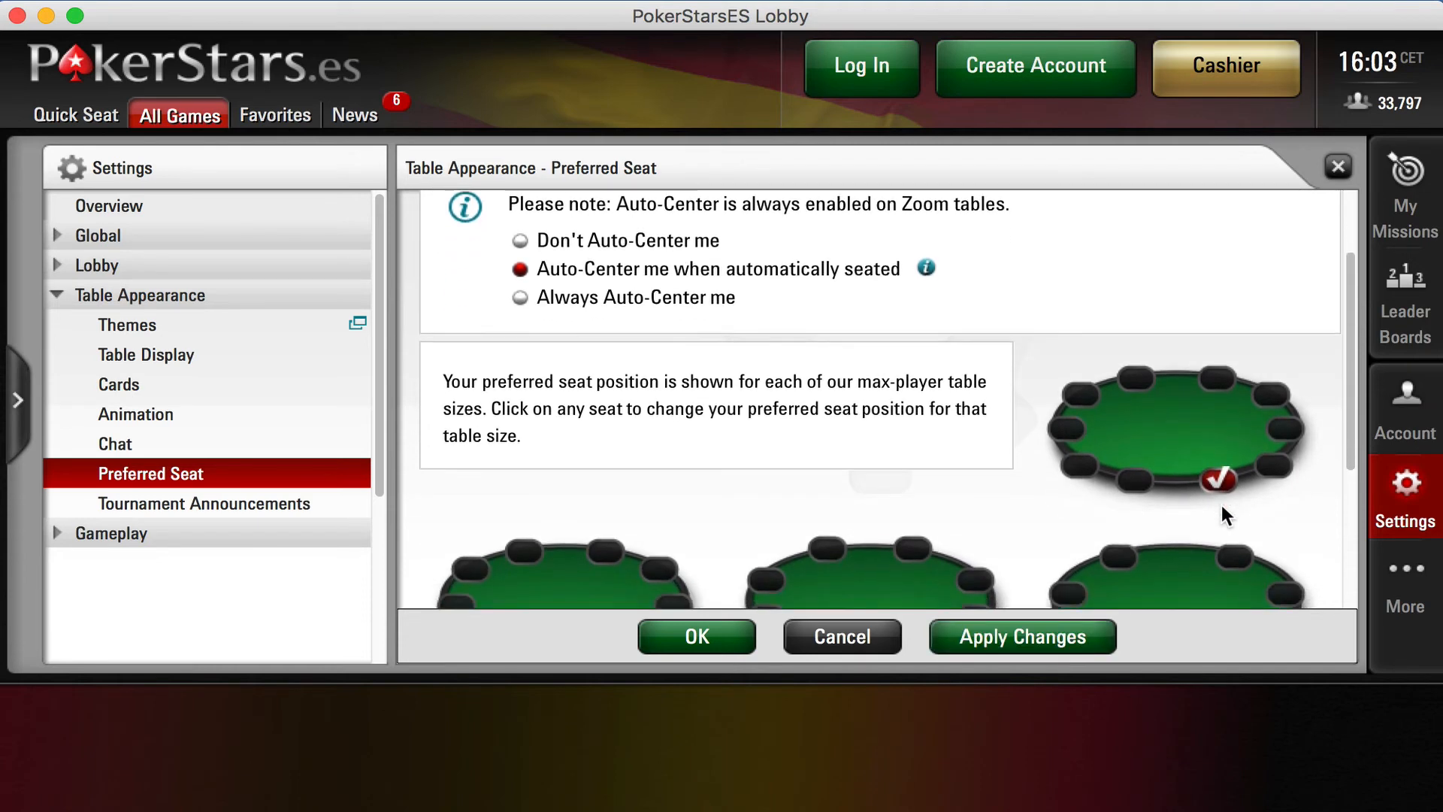
pyautogui.scroll(-3)
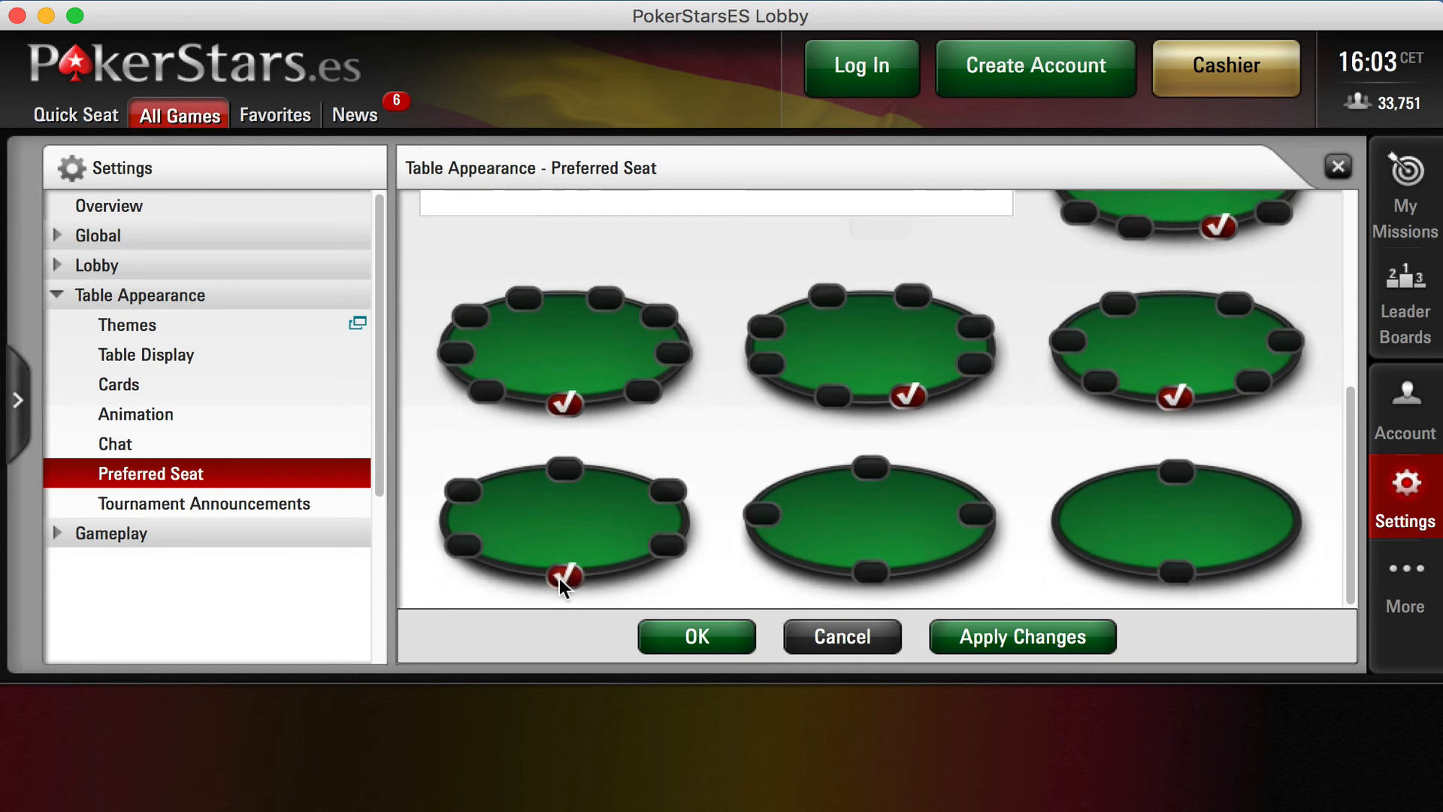
pyautogui.click(872, 572)
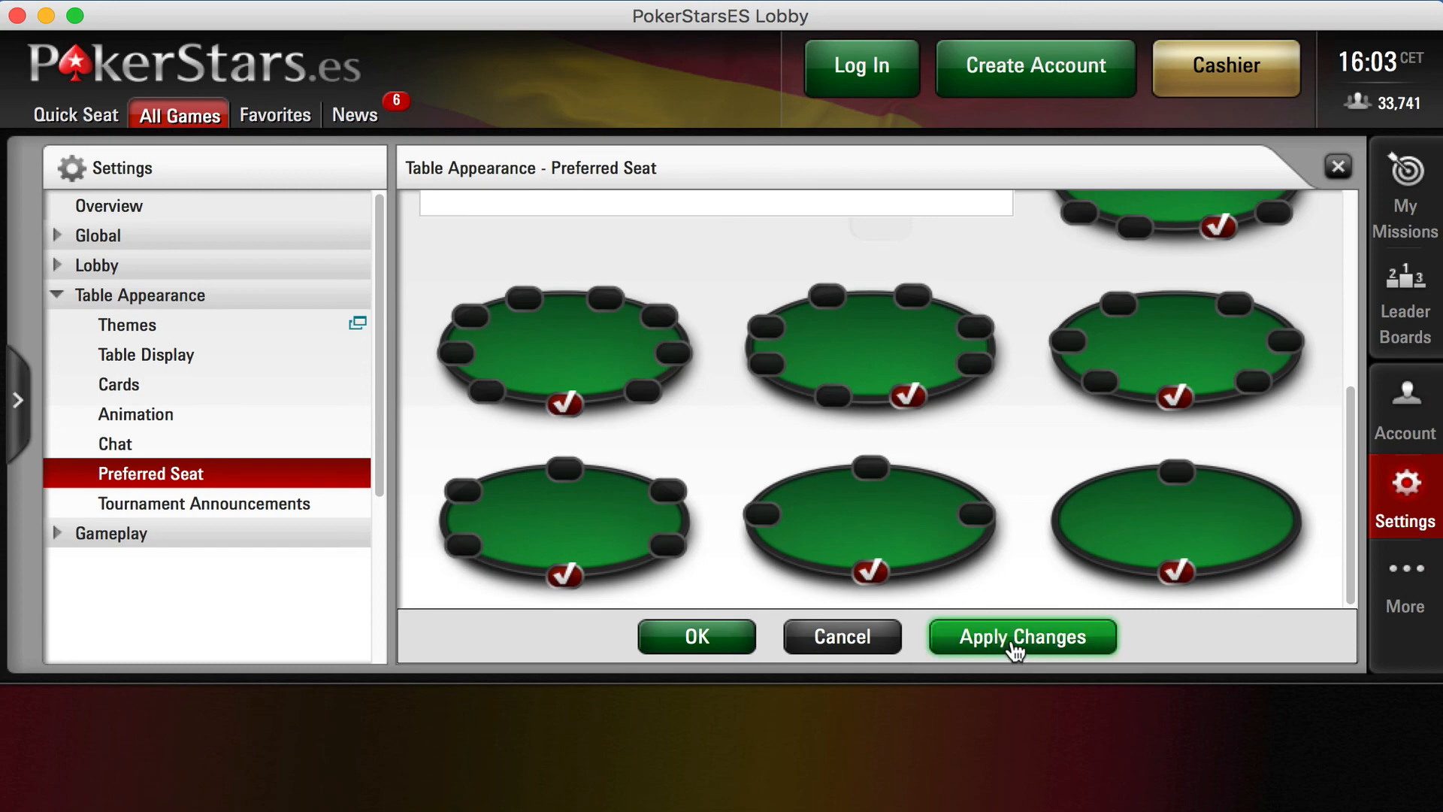
pyautogui.click(1022, 636)
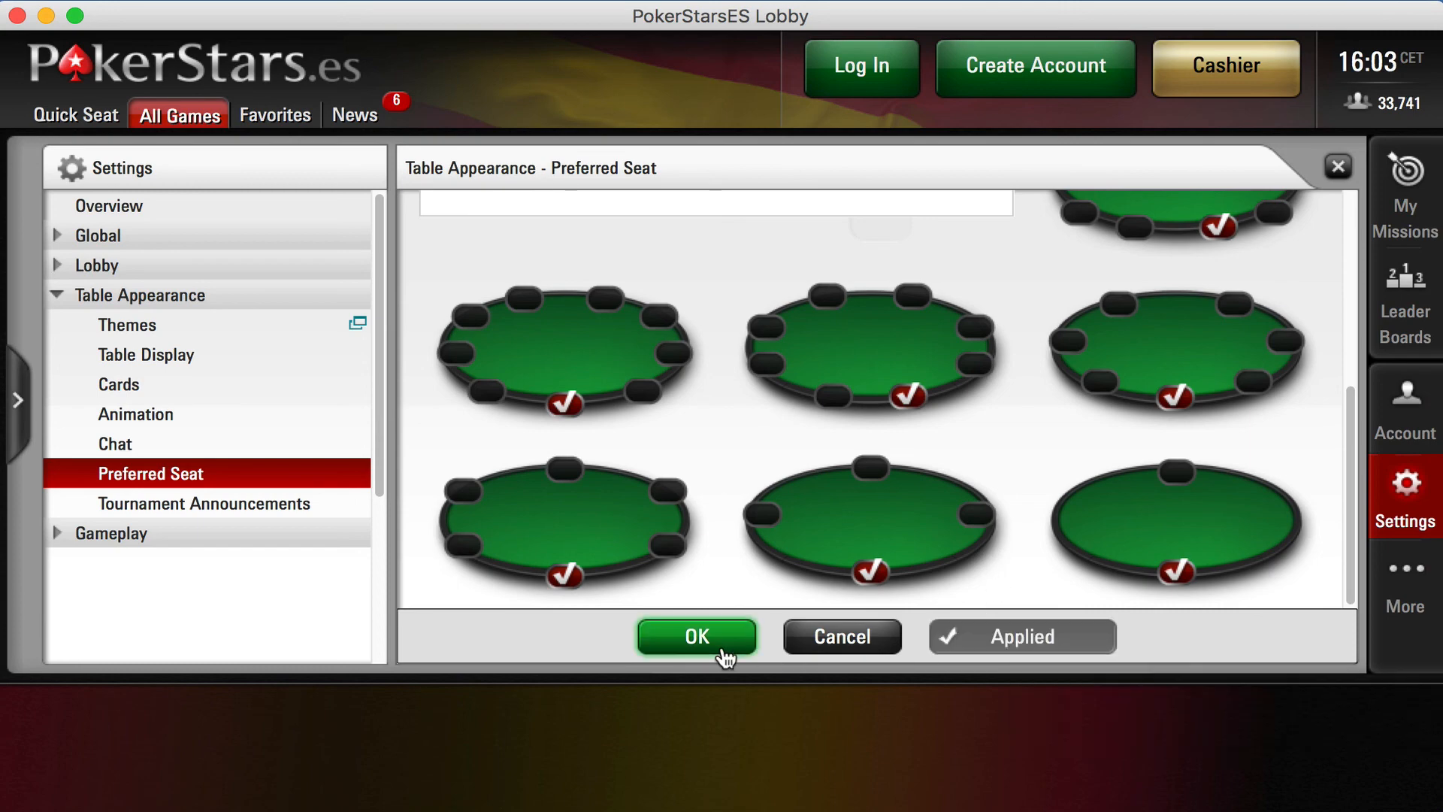
pyautogui.click(697, 636)
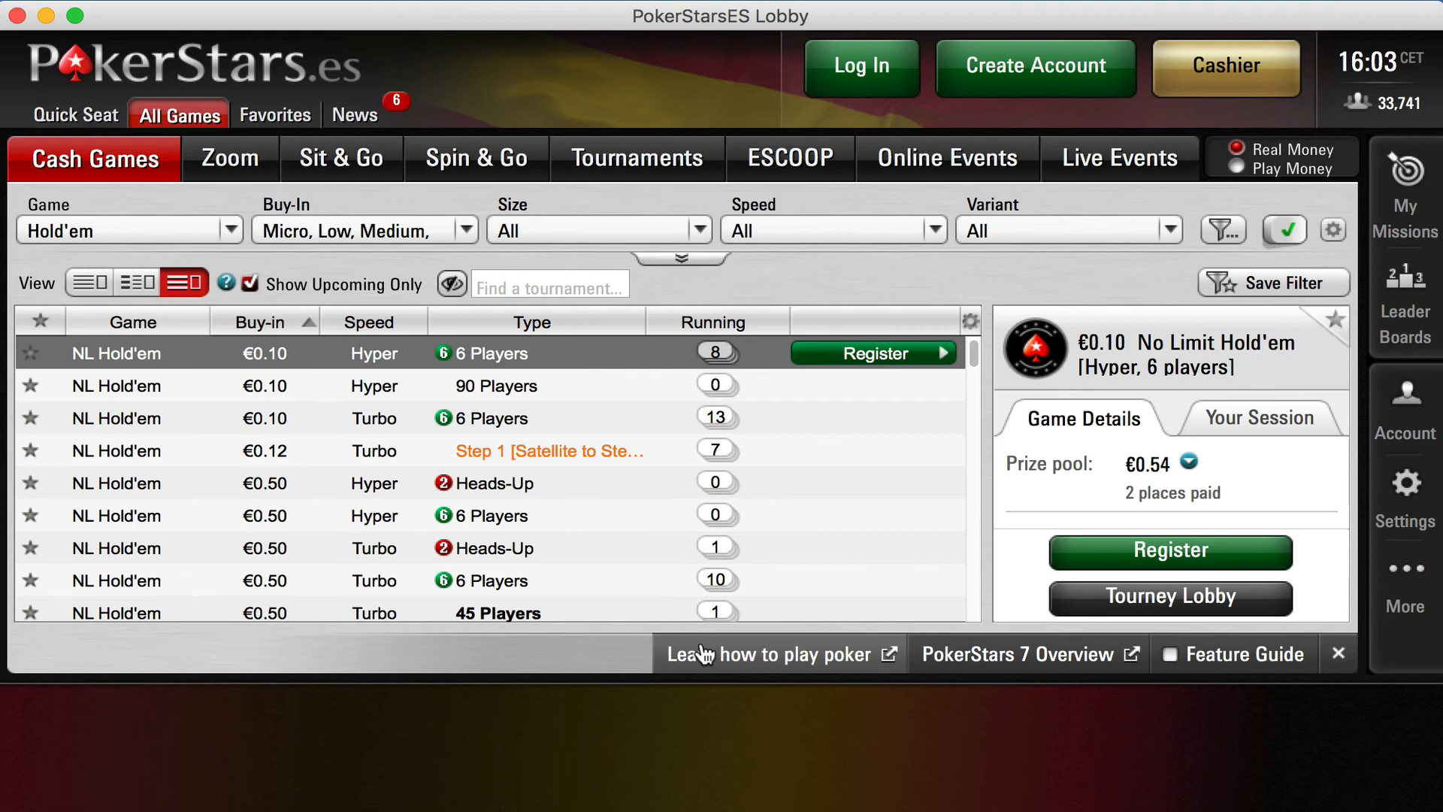